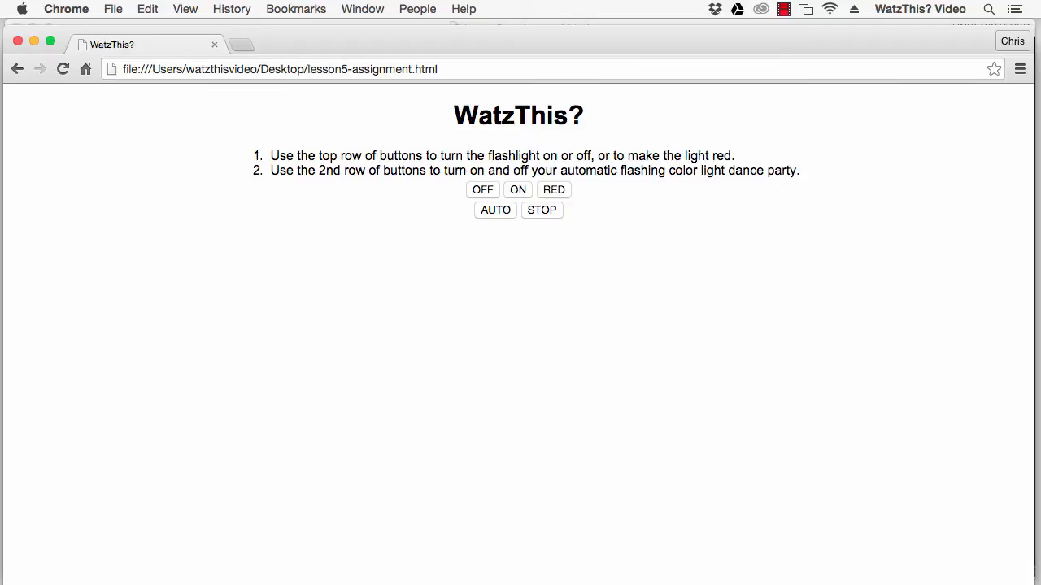
mouse_move(501, 433)
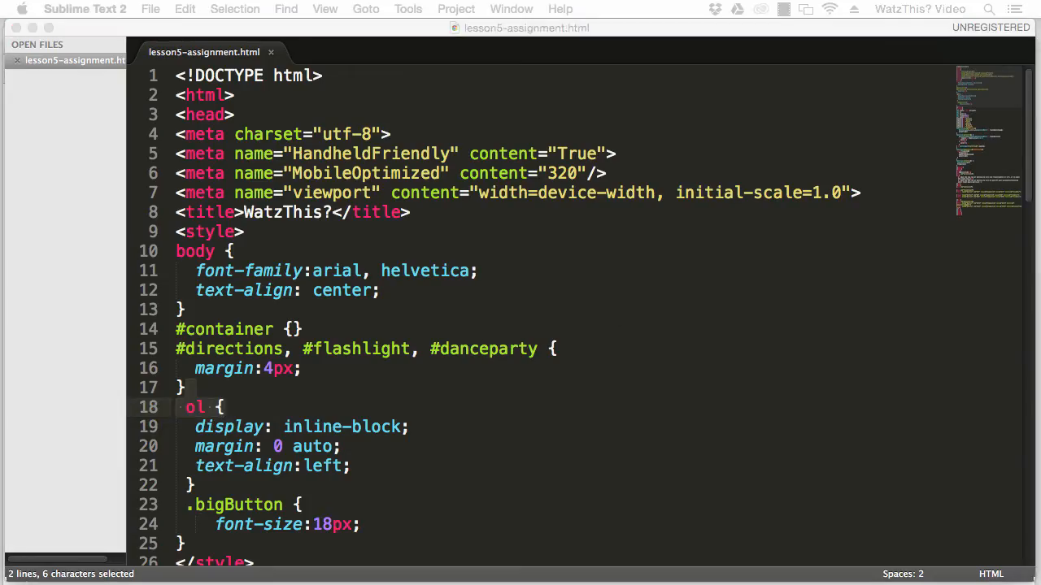
scroll(down, 3)
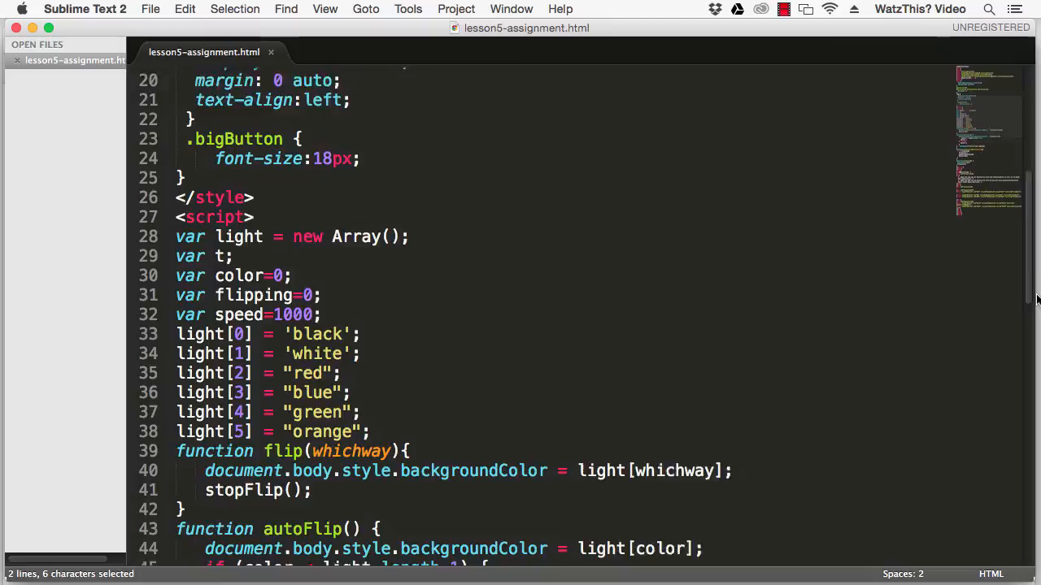
scroll(down, 3)
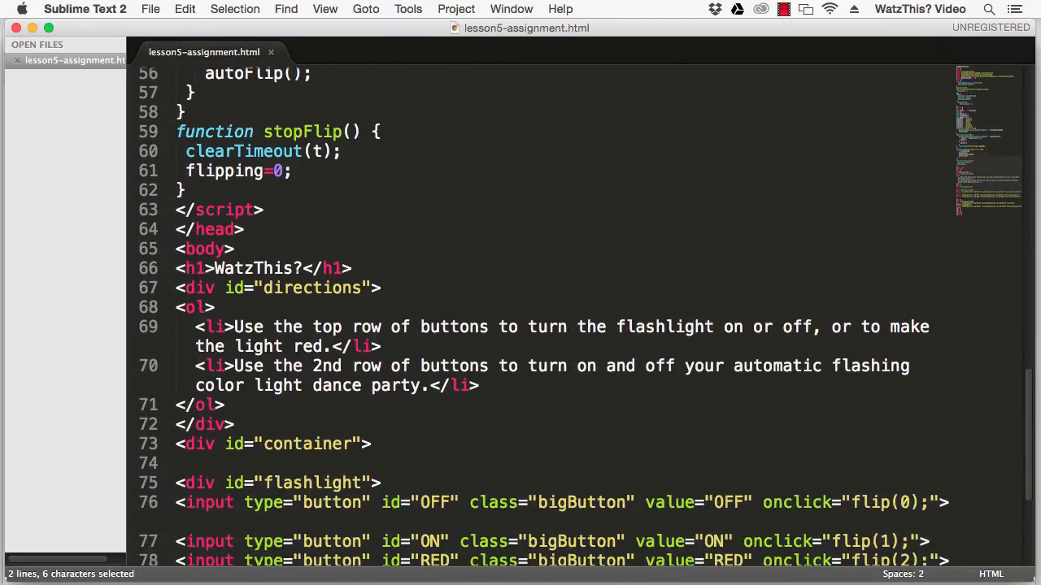
scroll(up, 3)
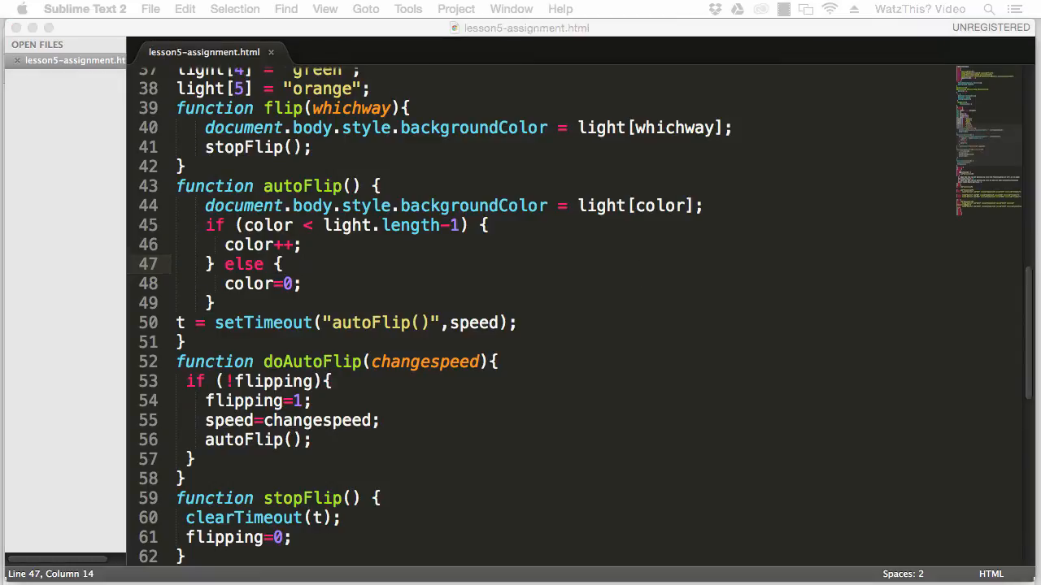
mouse_move(361, 462)
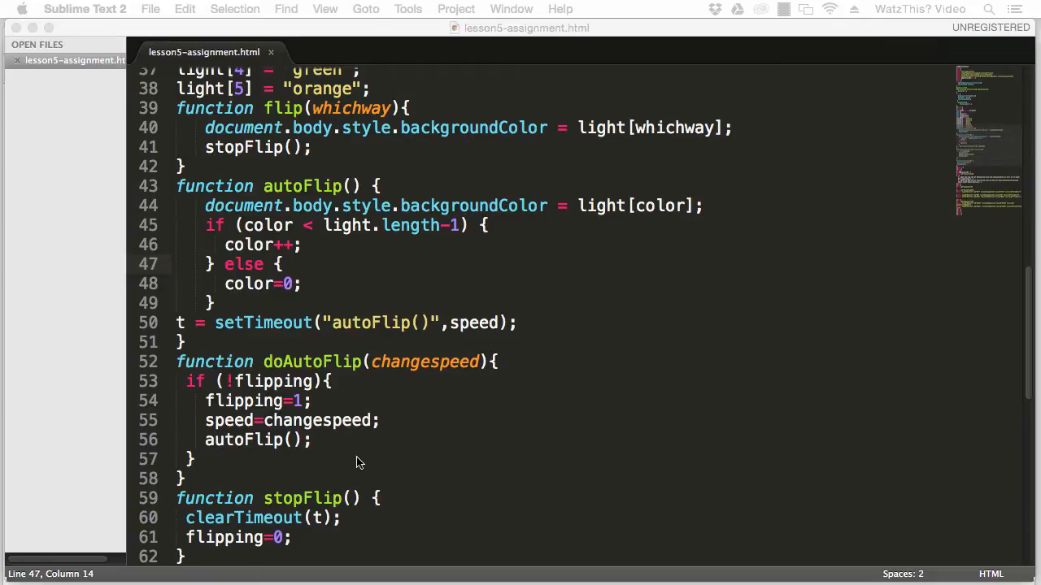
Wrap the old counting-up block of autoFlip in /* */ comment markers.
click(263, 303)
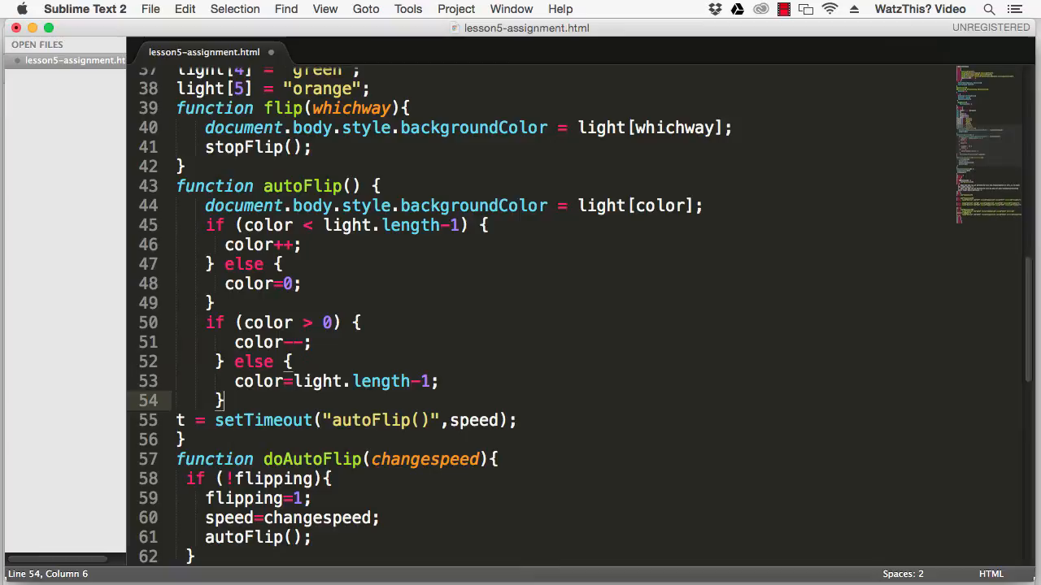
click(204, 225)
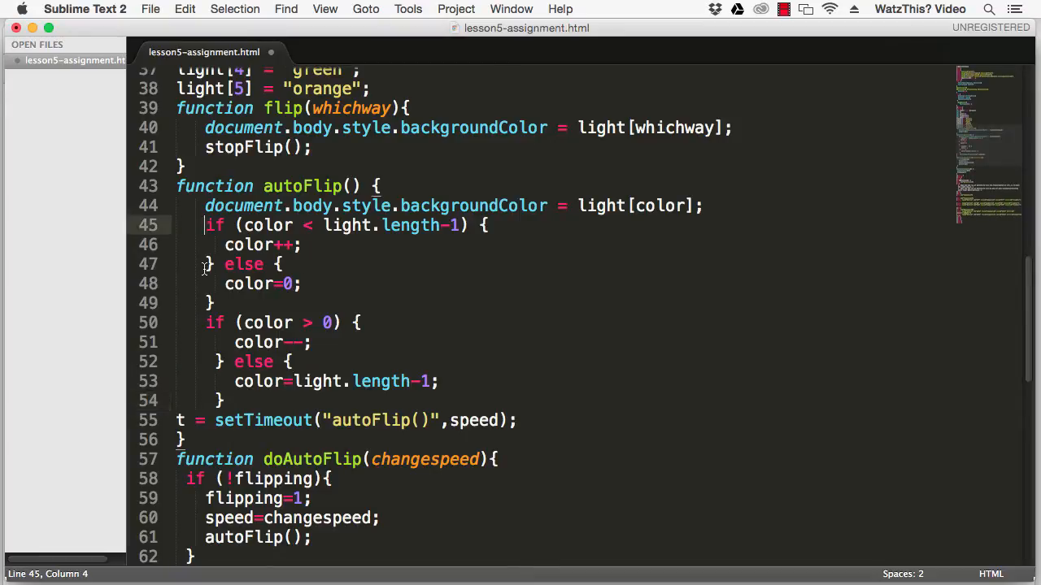
text(/*)
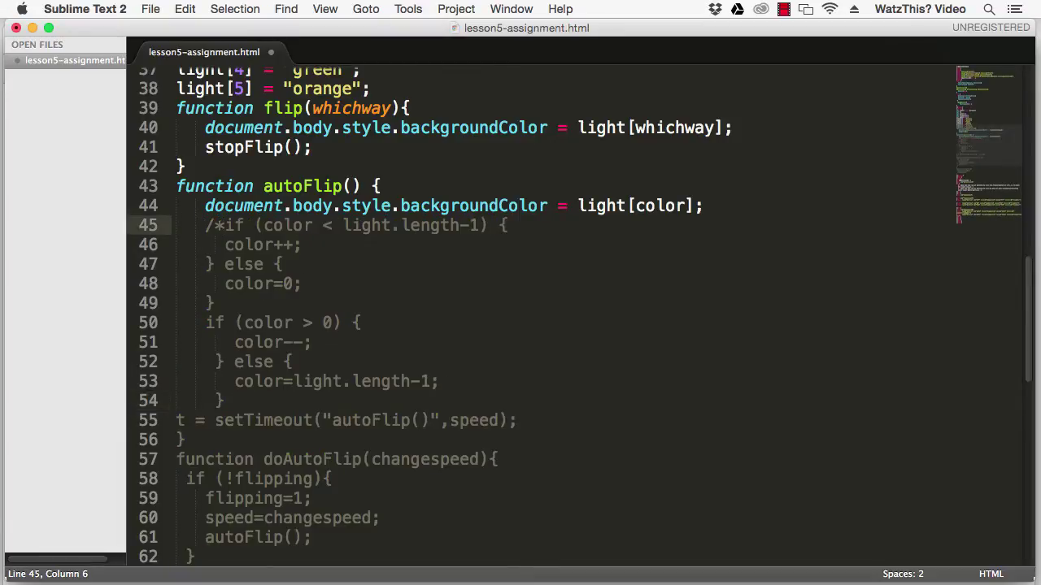
click(231, 303)
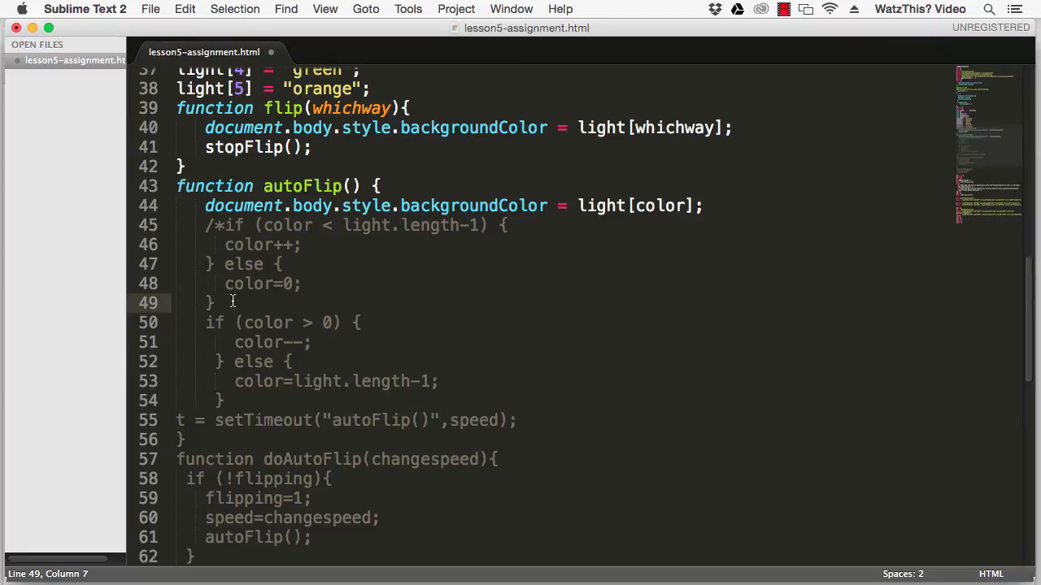
text(*/)
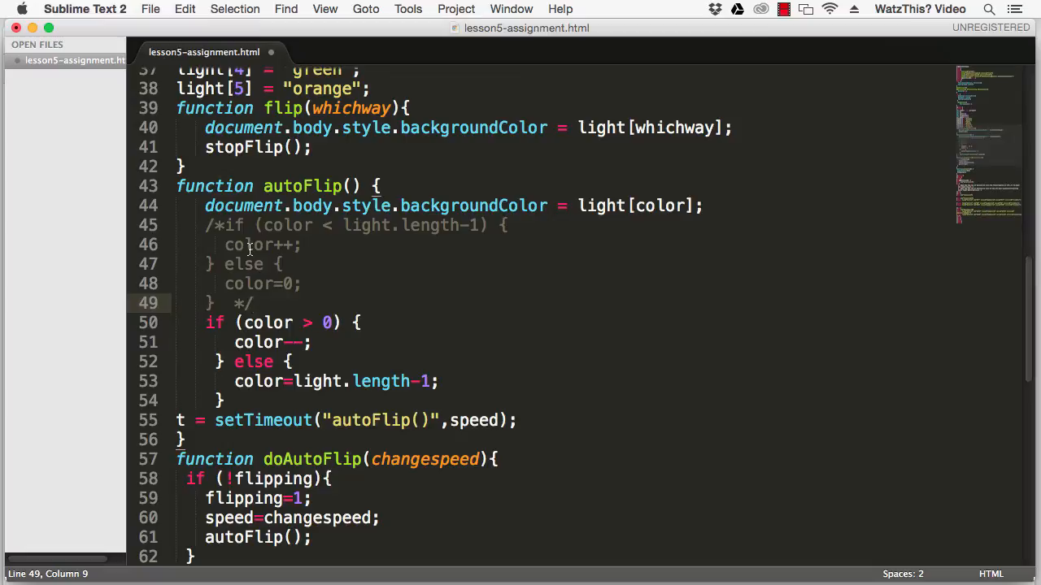
Highlight the old color++ increment and the new color-- decrement for comparison.
double_click(252, 244)
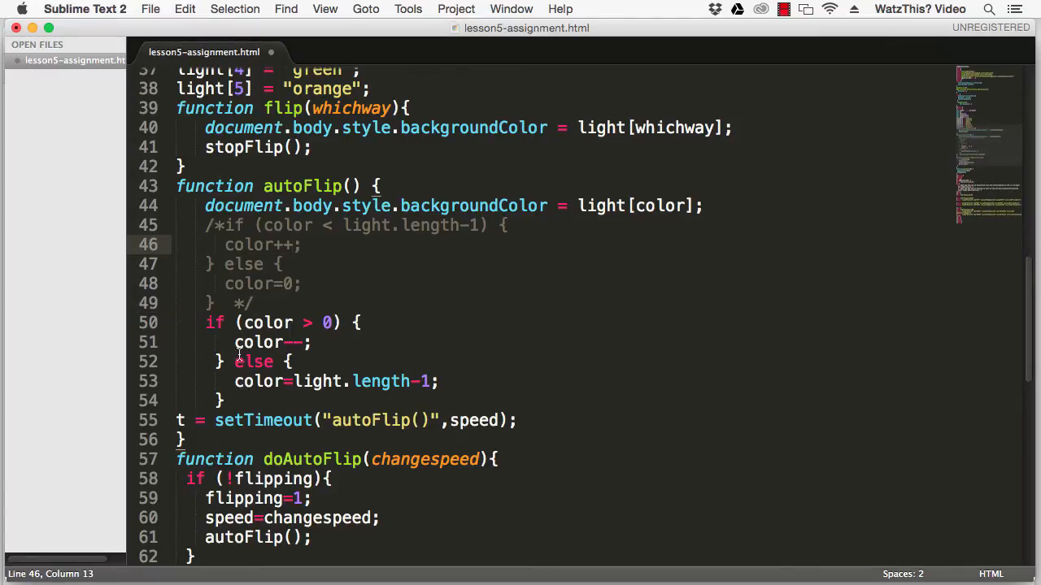
double_click(259, 341)
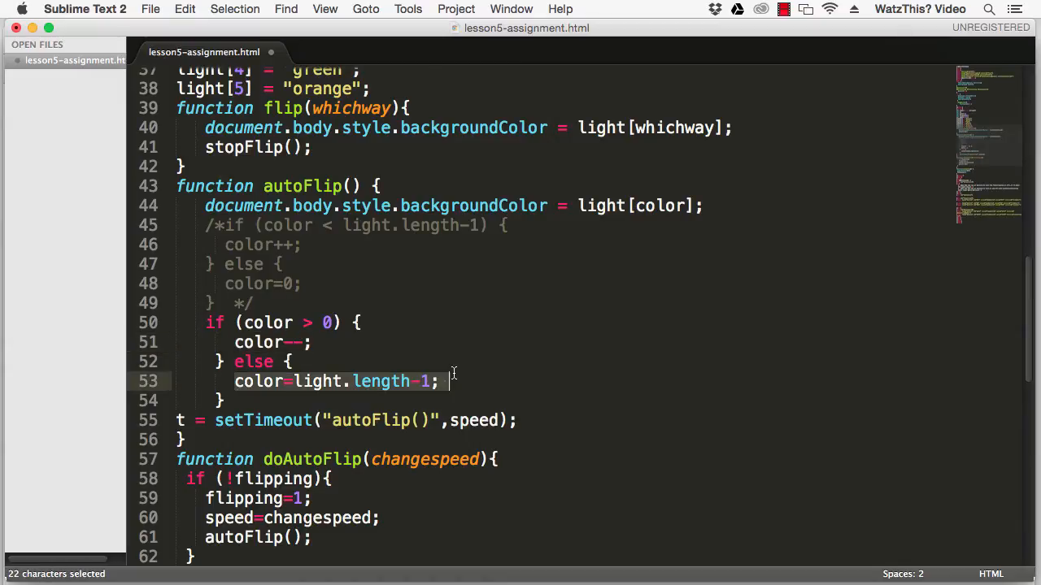
Review the last-index assignment and the light array's first (black) and last (orange) entries.
click(426, 380)
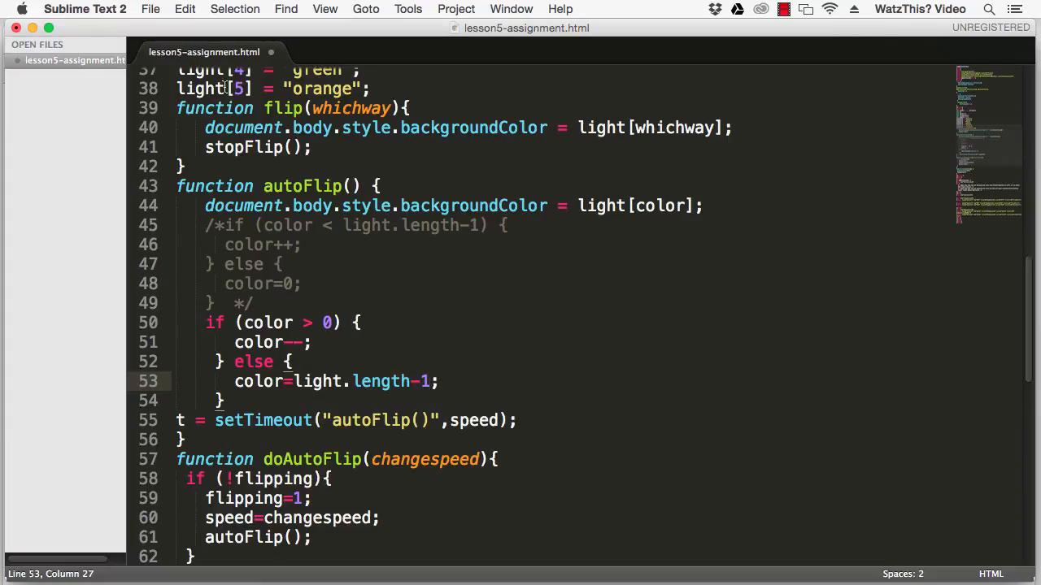
scroll(up, 3)
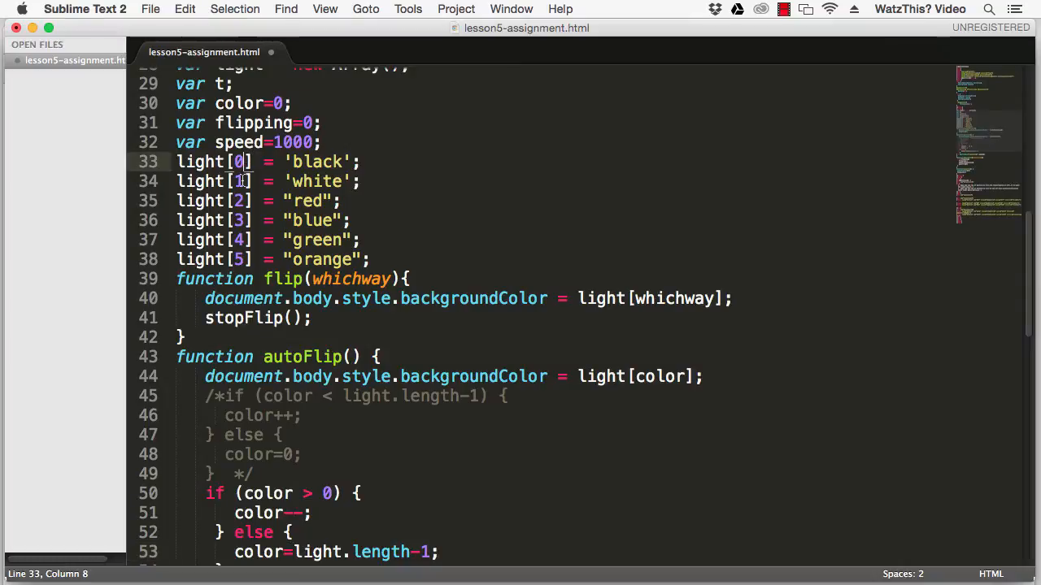
click(241, 239)
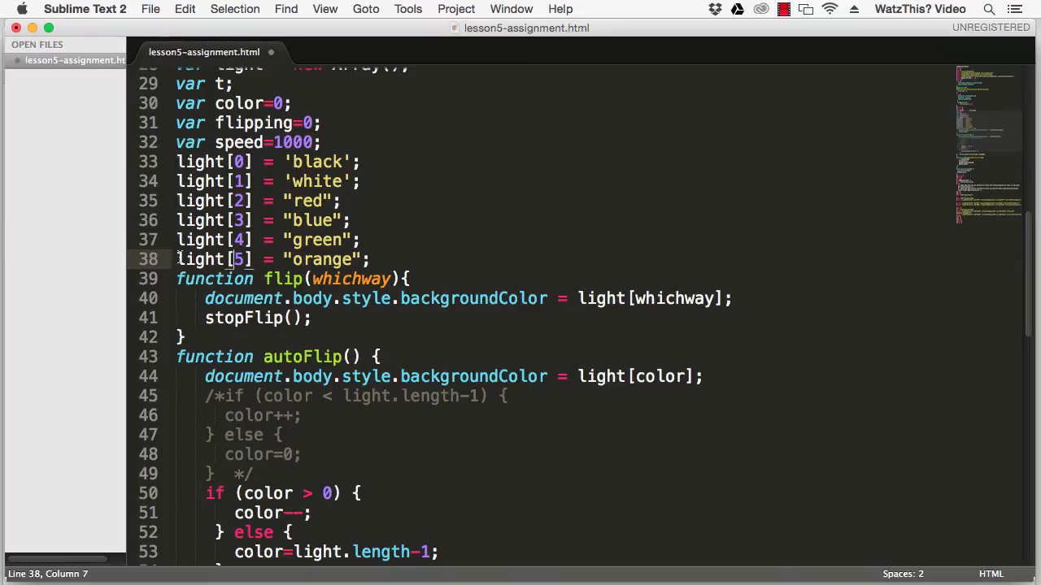
double_click(319, 258)
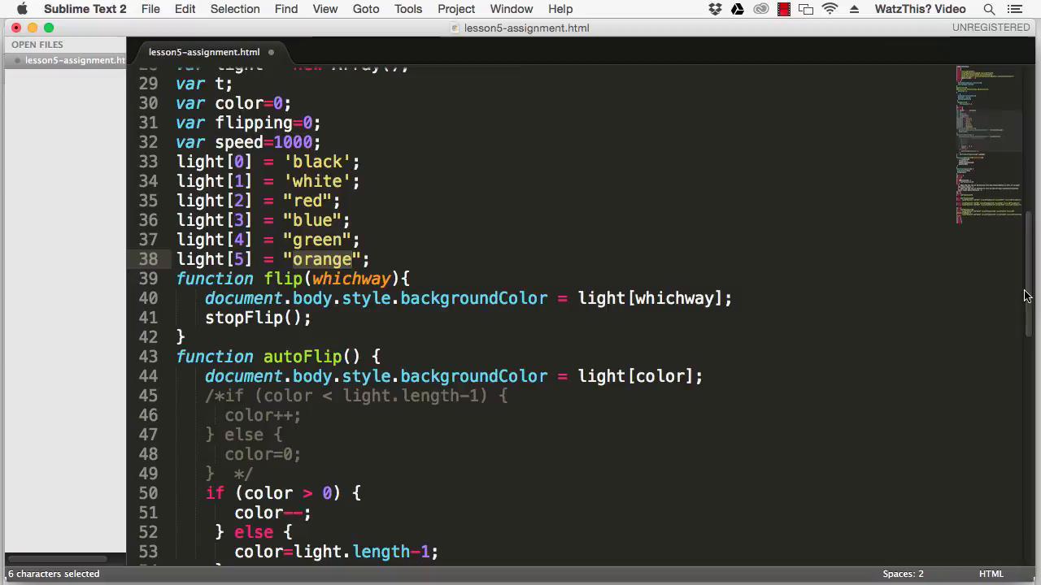
scroll(down, 3)
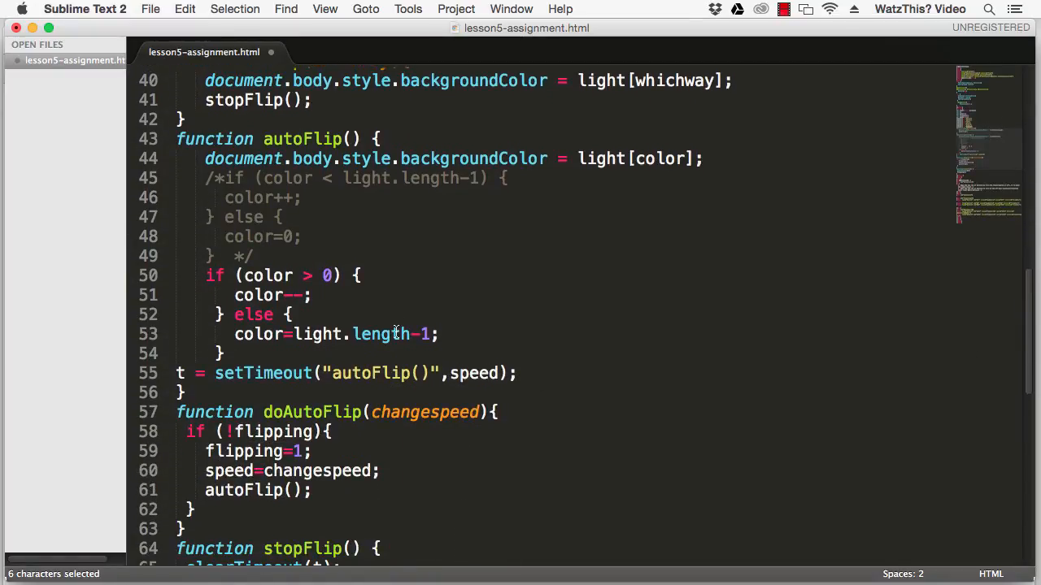
Review the color decrement line against an index in the light array before moving the backgroundColor line.
click(324, 335)
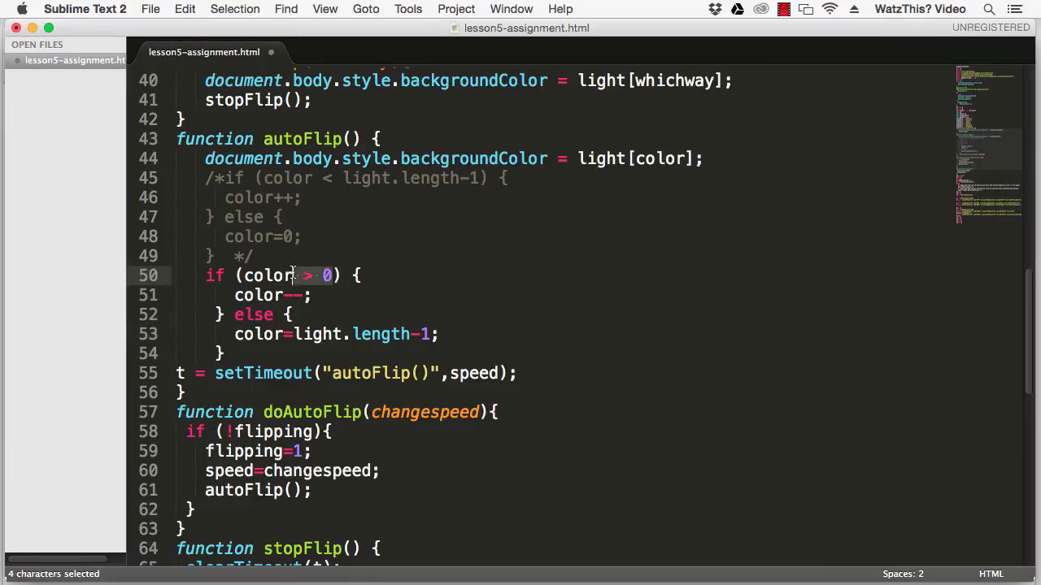
click(234, 294)
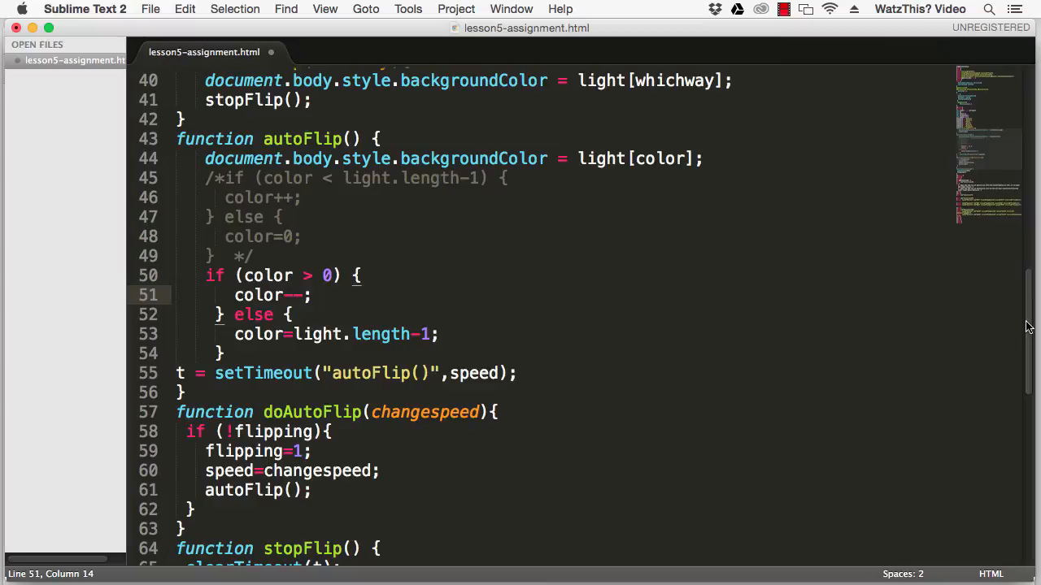
scroll(up, 3)
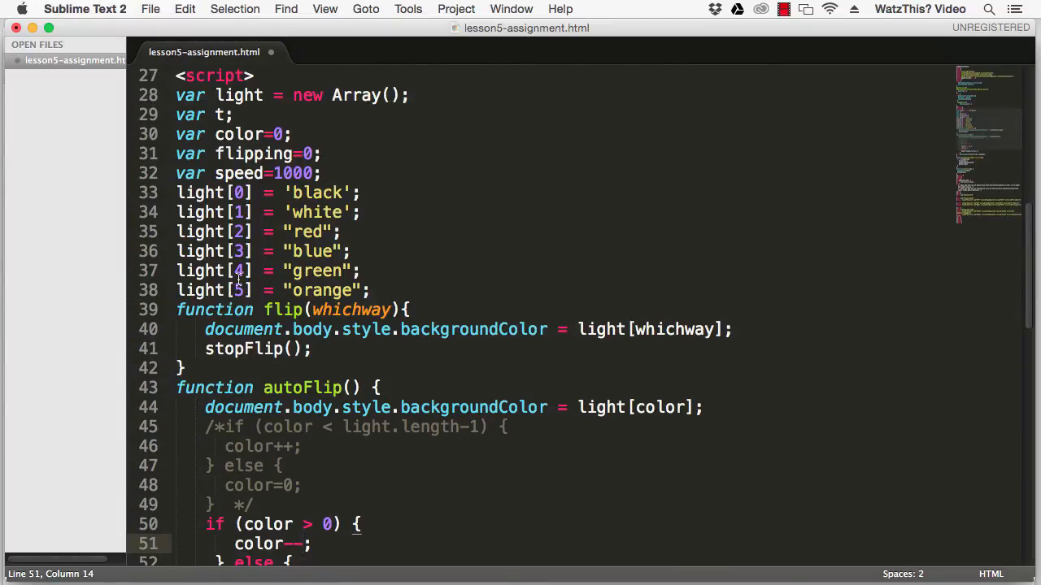
click(236, 270)
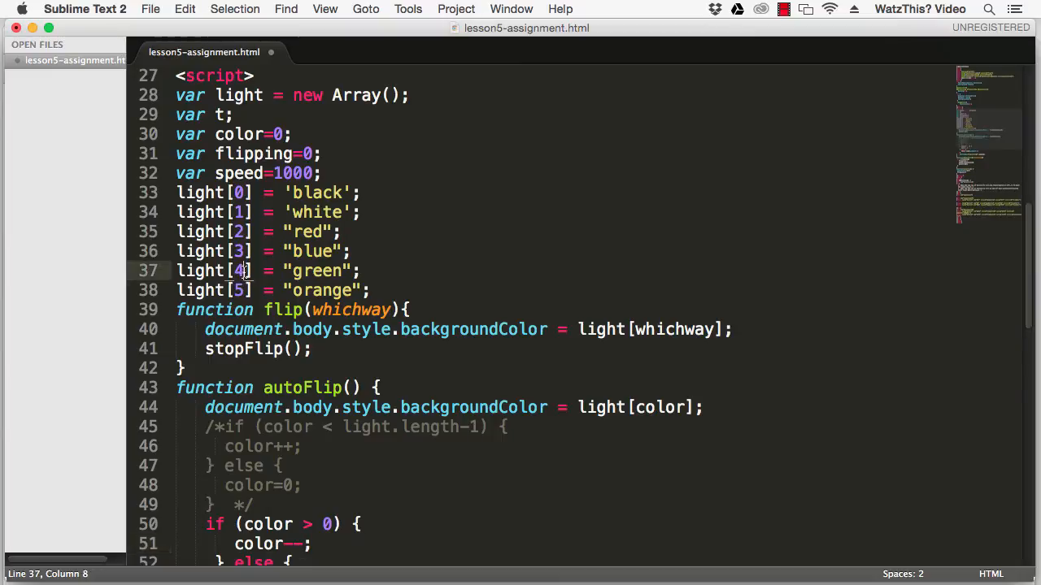
scroll(down, 3)
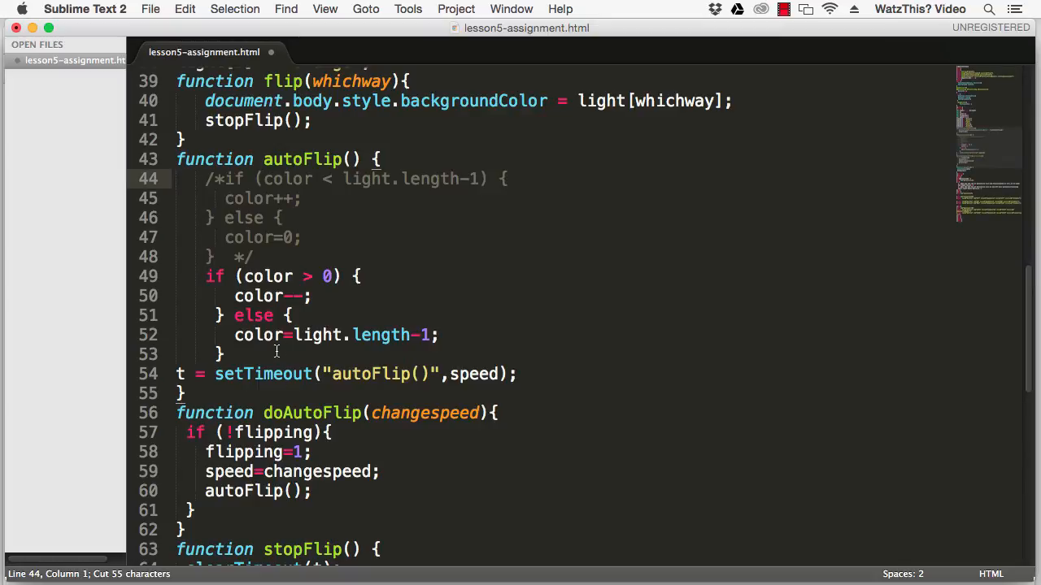
Add document.body.style.backgroundColor = light[color]; after the countdown block and save, dismissing the license prompt.
key(Return)
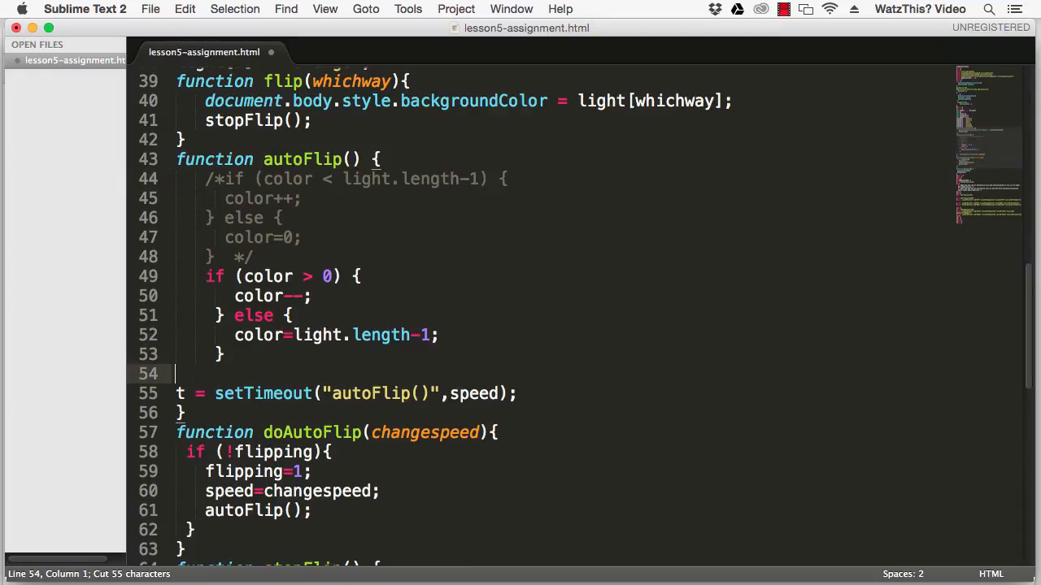
text(document.body.style.backgroundColor = light[color];)
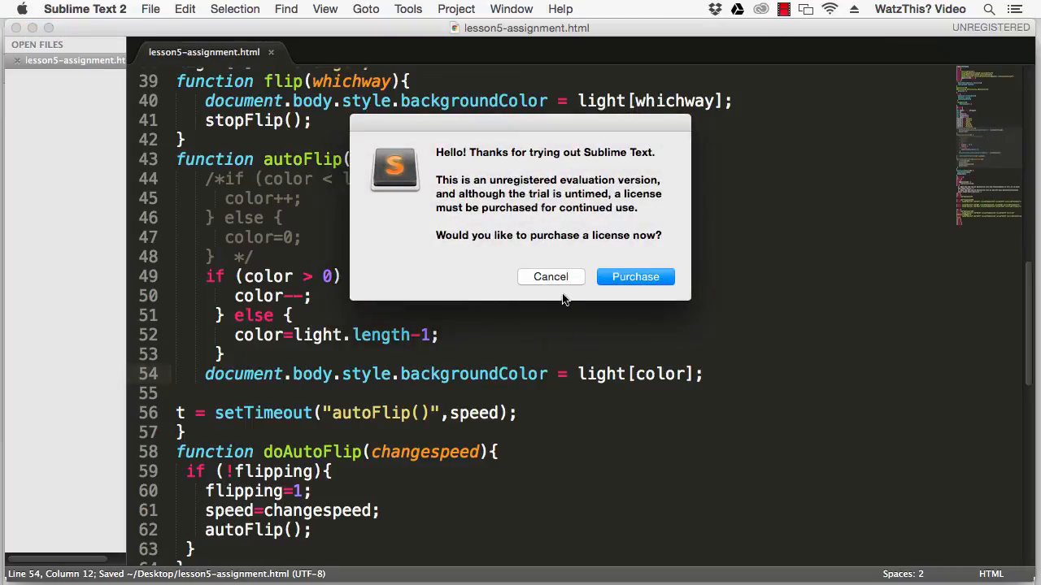
click(550, 276)
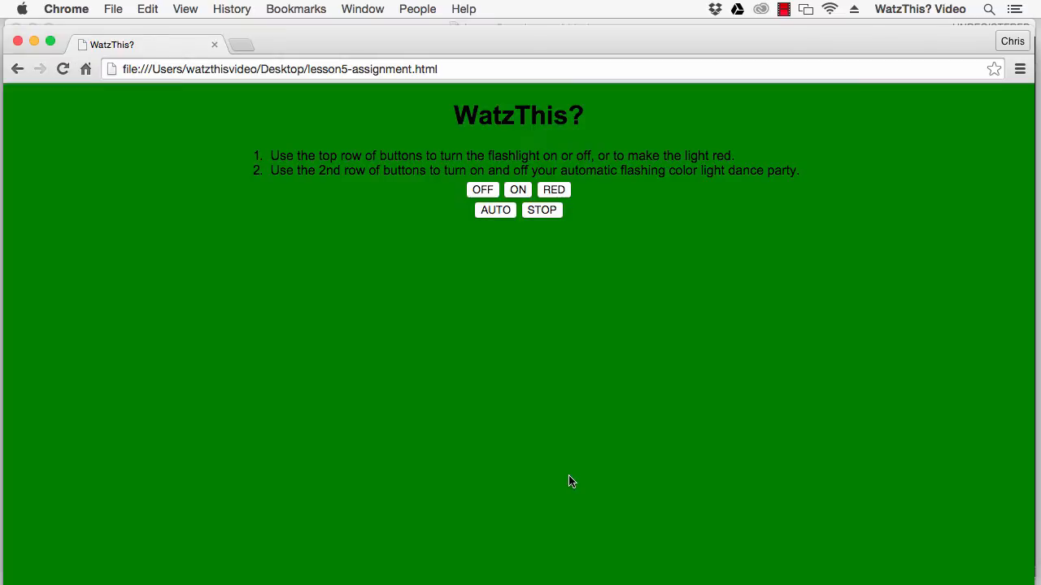
Click the page's light buttons to watch the background cycle from green to black.
click(481, 189)
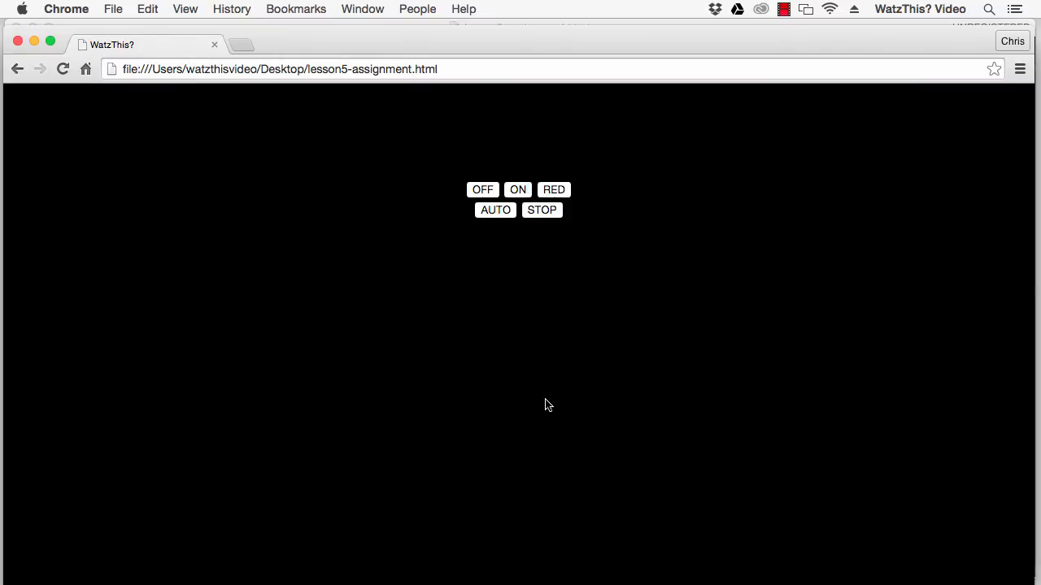
click(553, 189)
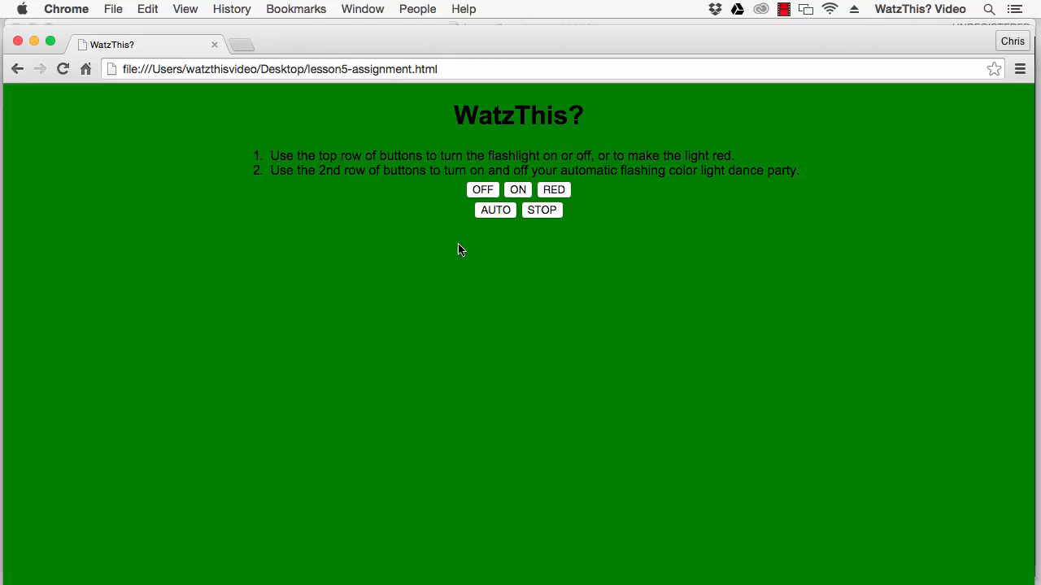
click(481, 188)
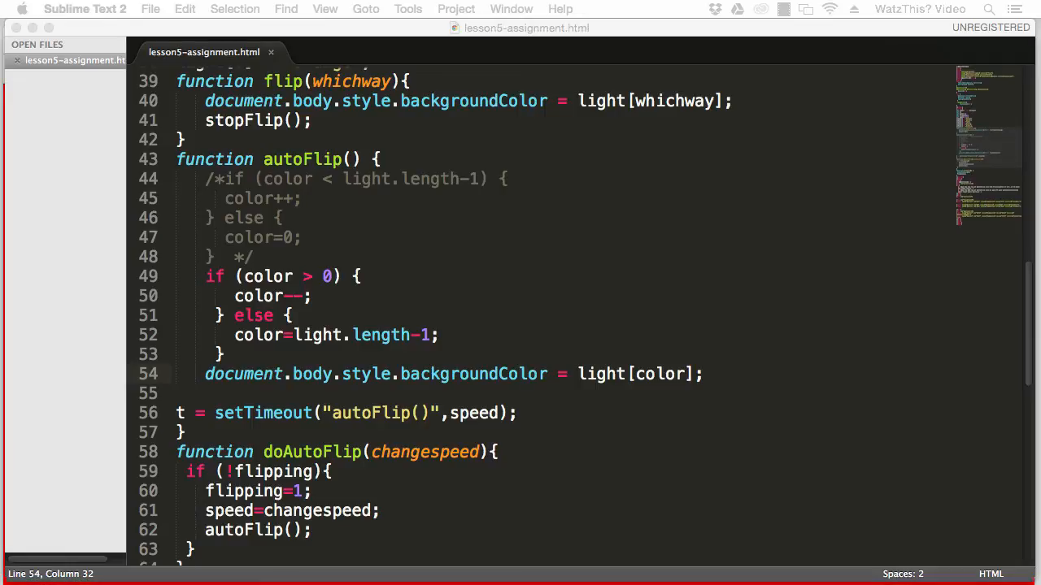
mouse_move(657, 563)
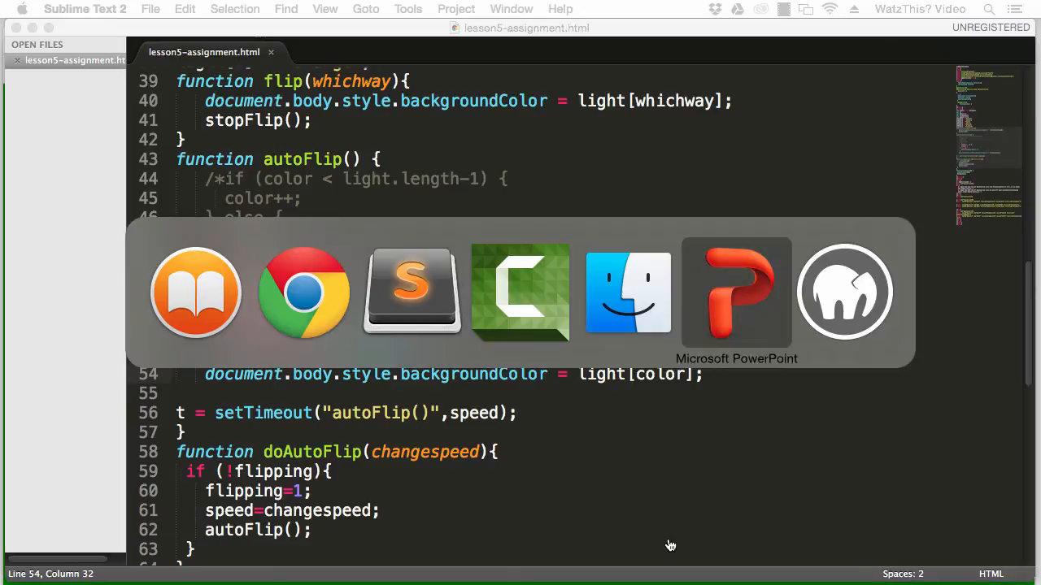
click(302, 293)
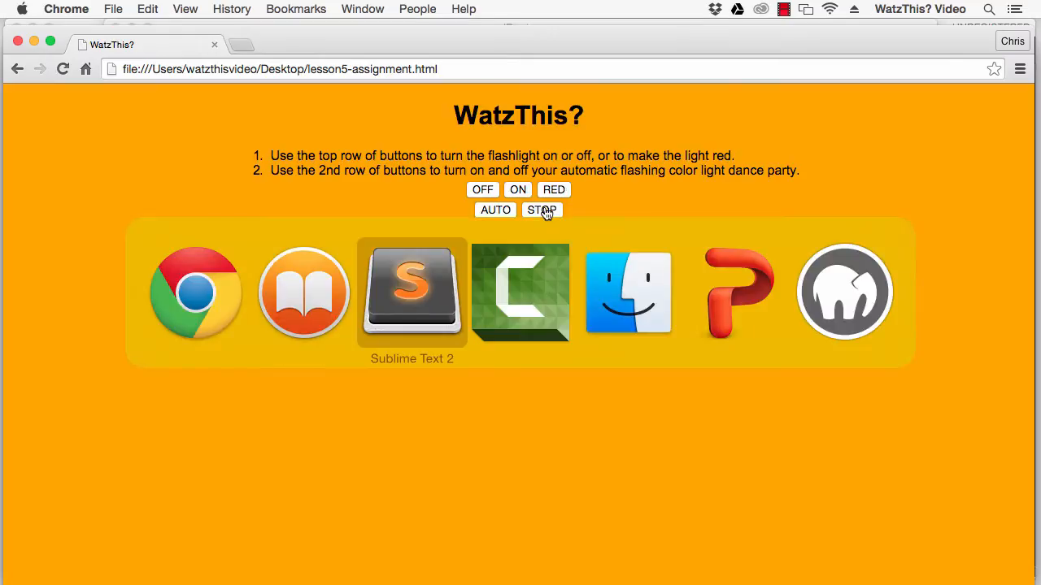
click(411, 293)
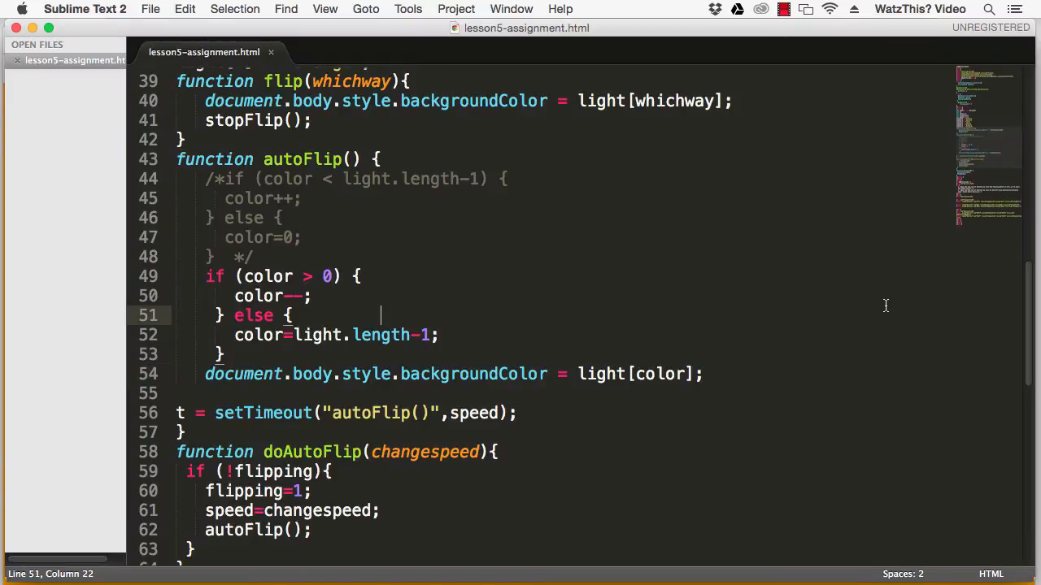
scroll(up, 3)
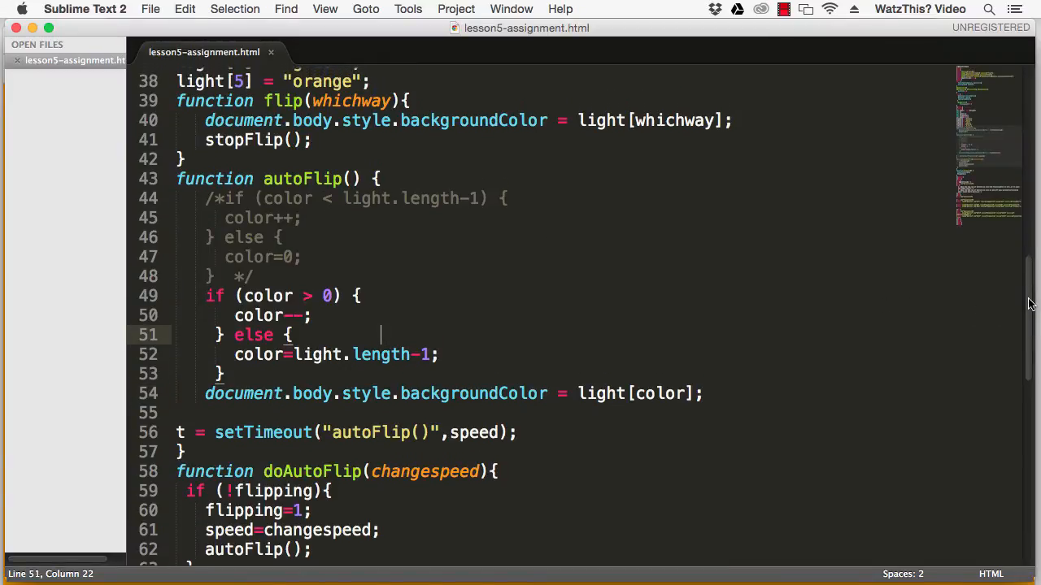
click(234, 315)
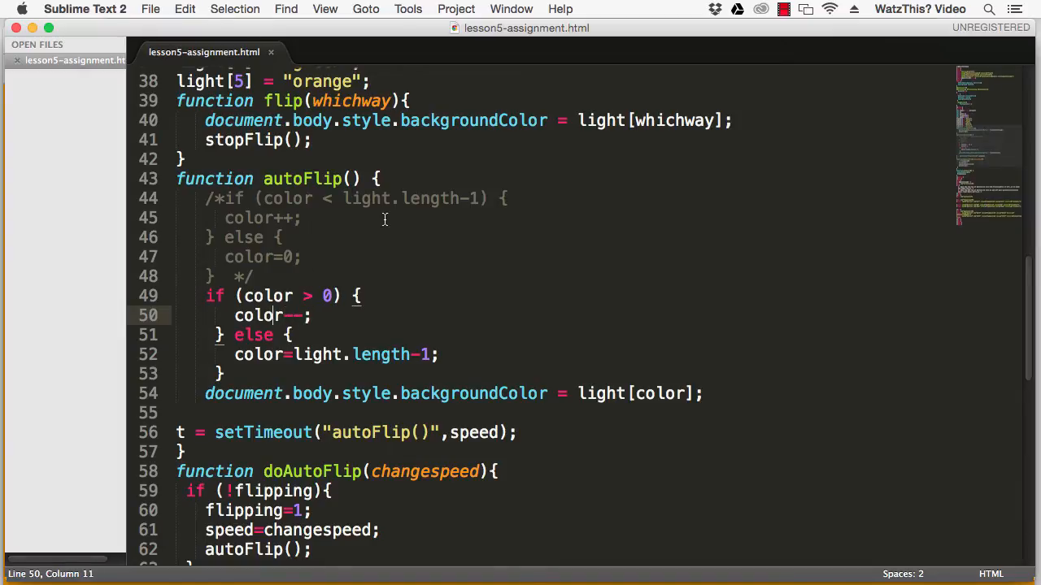
scroll(up, 3)
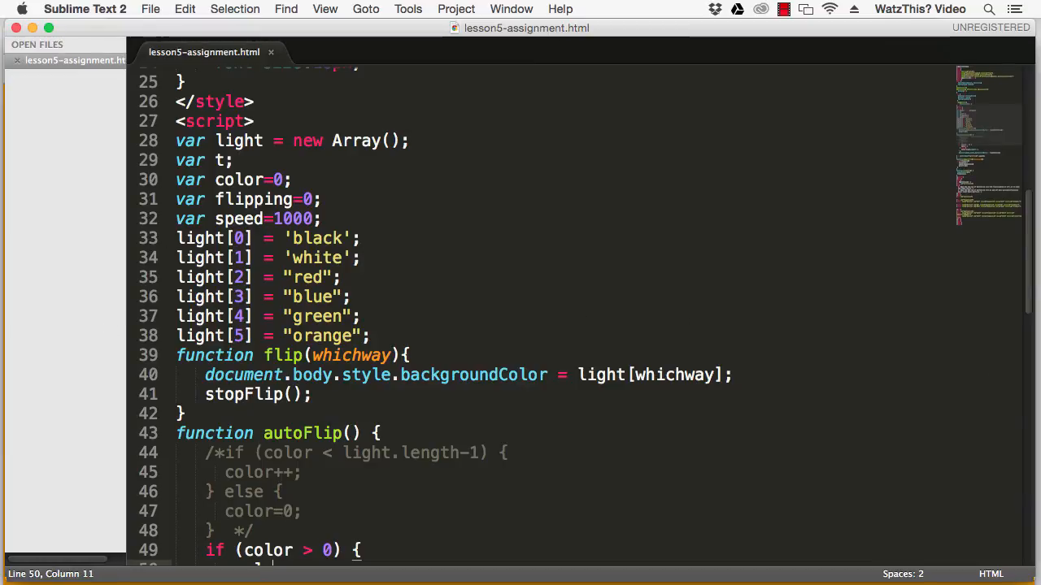
scroll(down, 3)
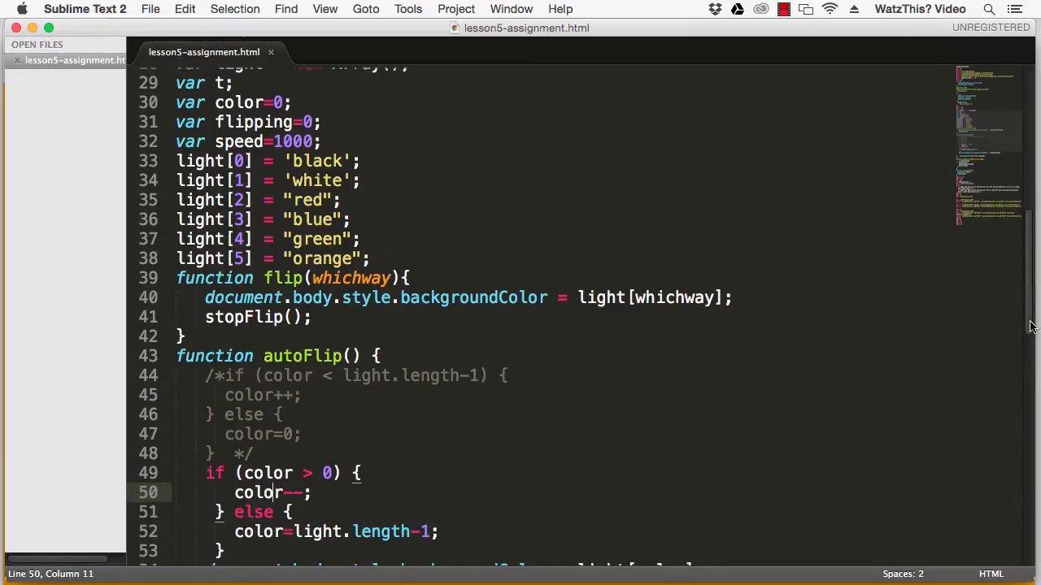
scroll(down, 3)
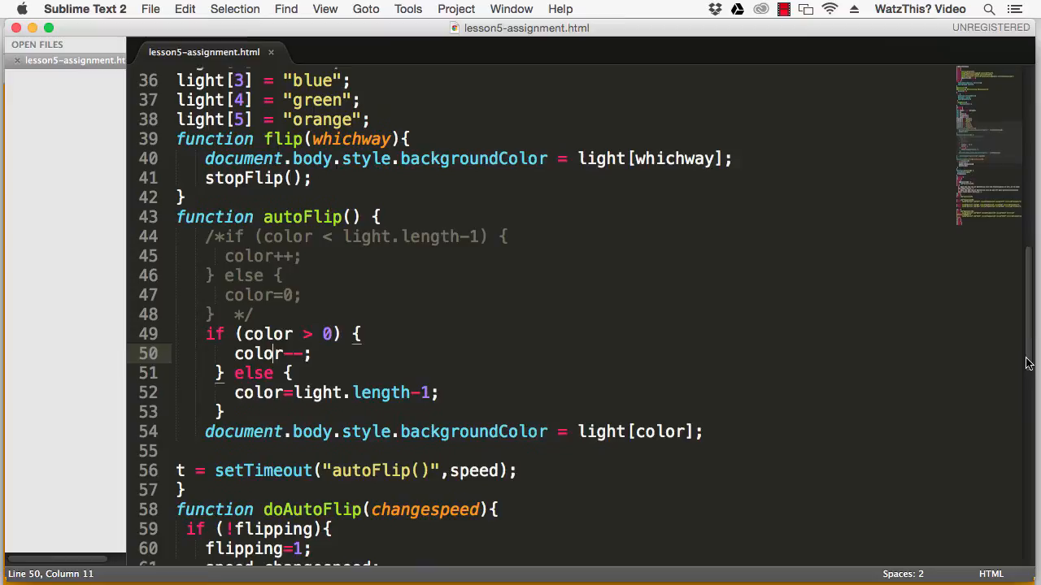
scroll(up, 3)
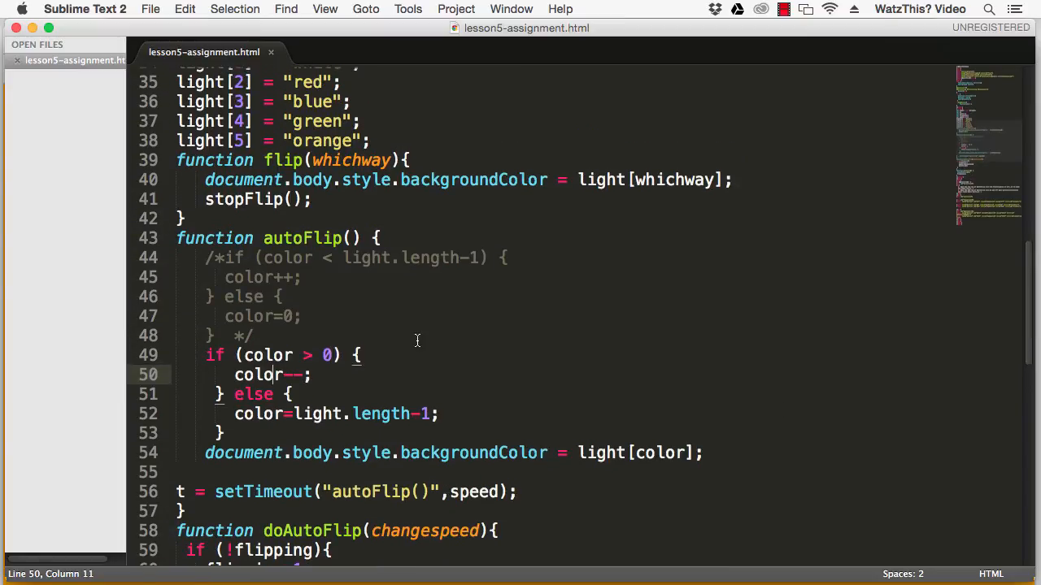
mouse_move(280, 377)
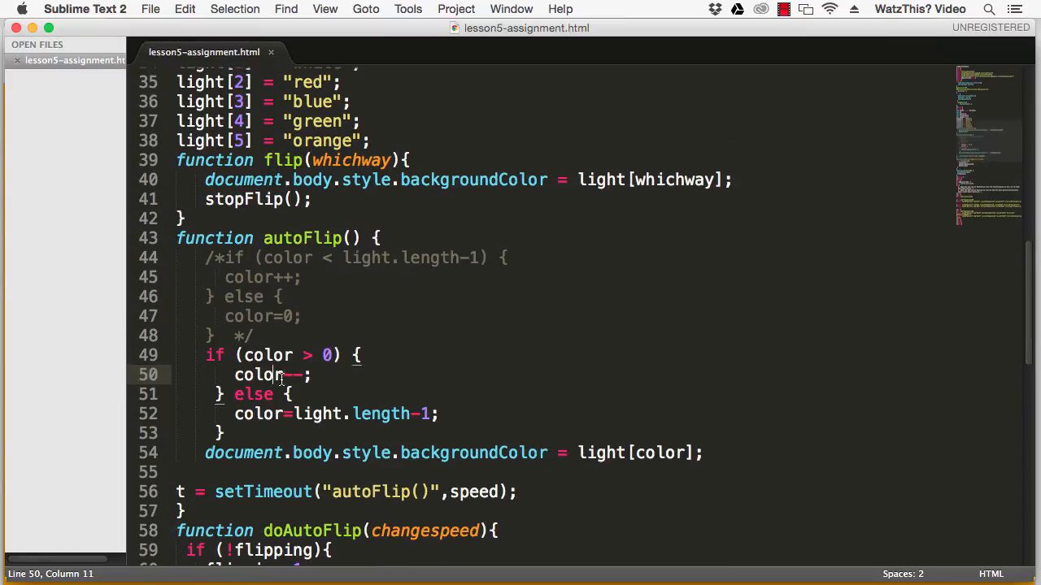
Rework the decrement on line 50 so color drops twice per autoFlip call, and save.
double_click(294, 375)
text(=)
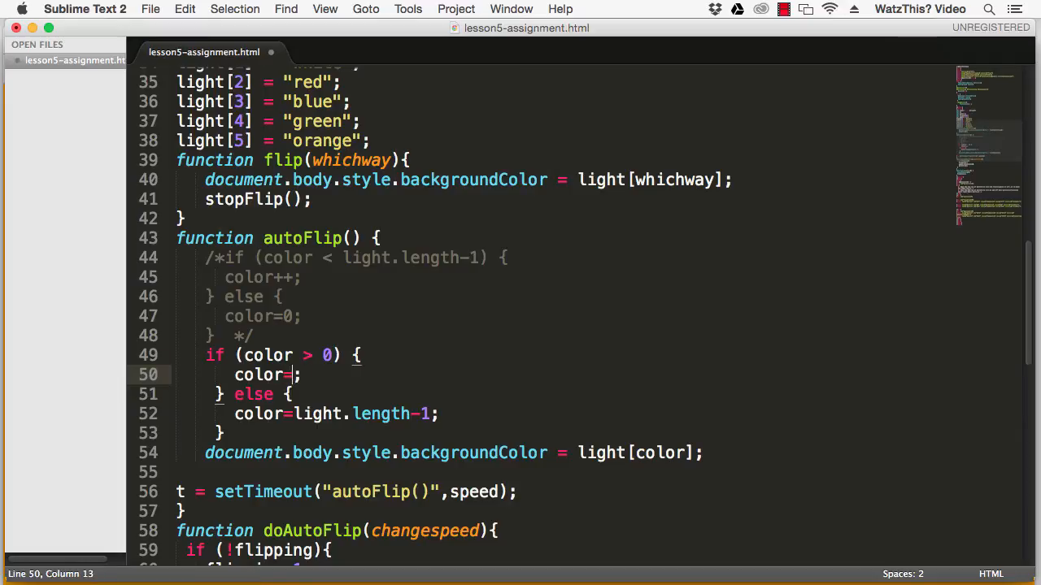
text(color-2)
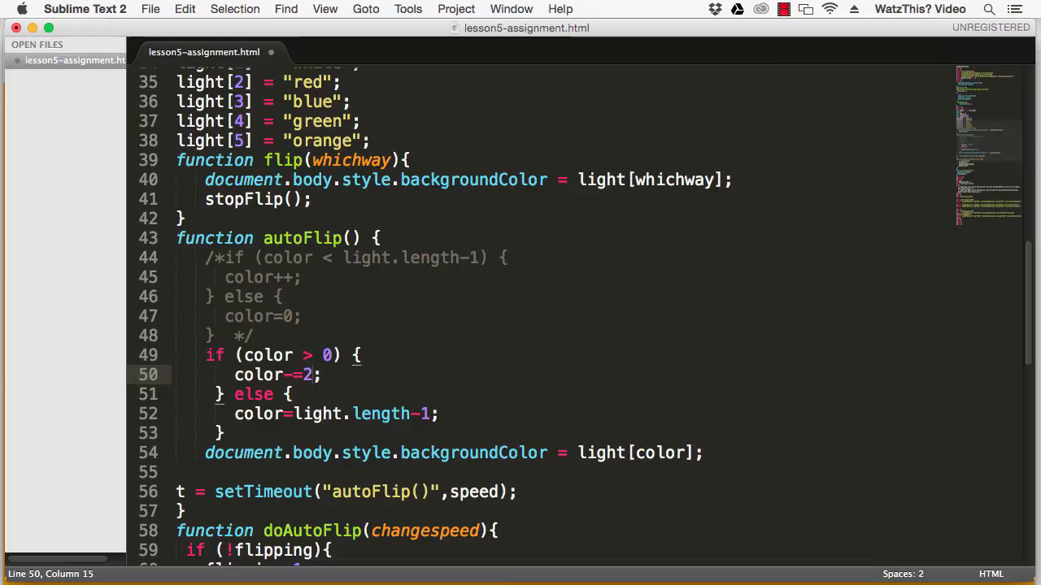
key(backspace)
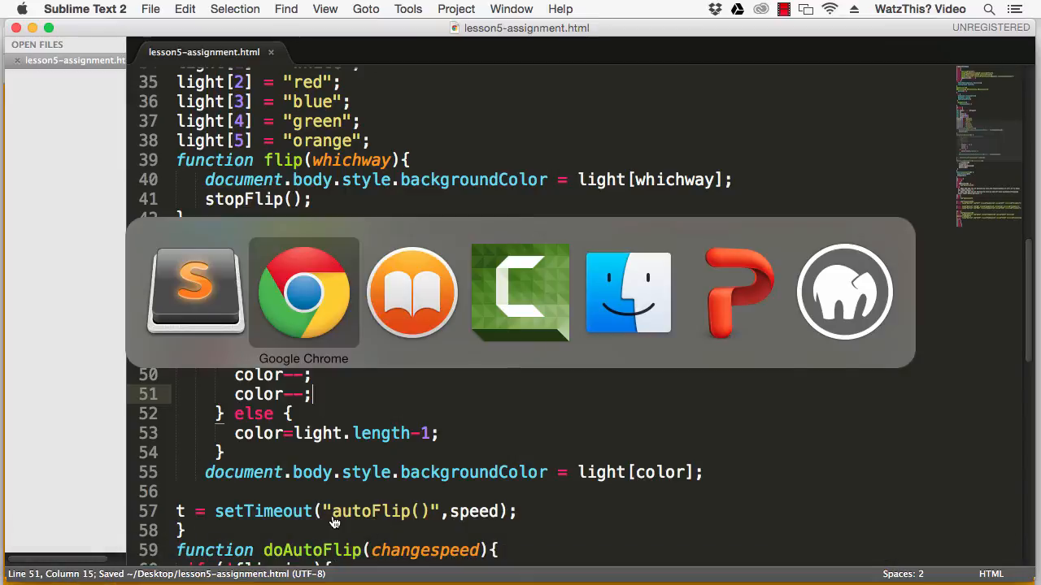
Run AUTO flashing in Chrome, turning the page blue, then return to the editor.
click(302, 293)
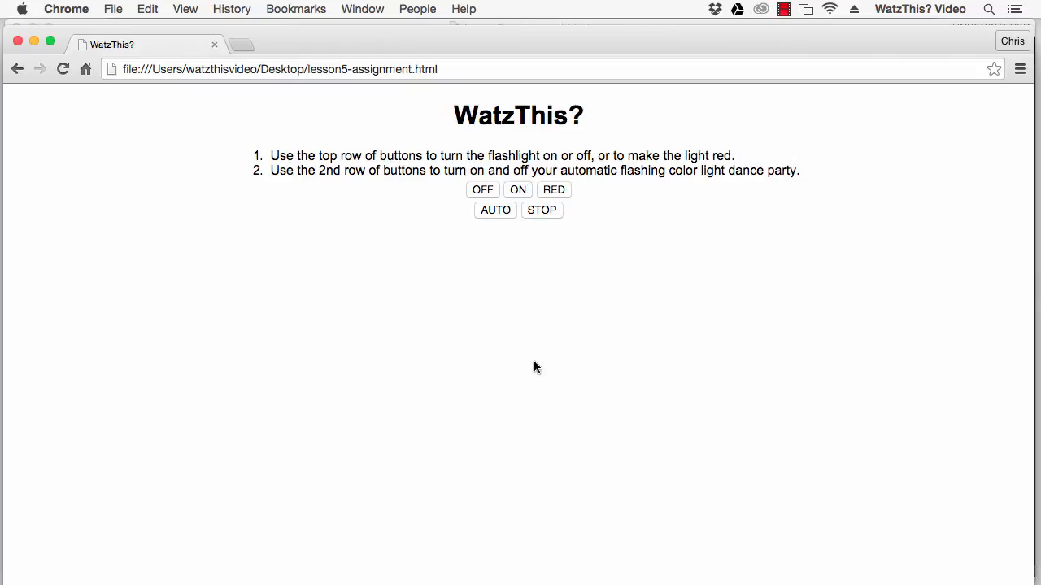
click(495, 210)
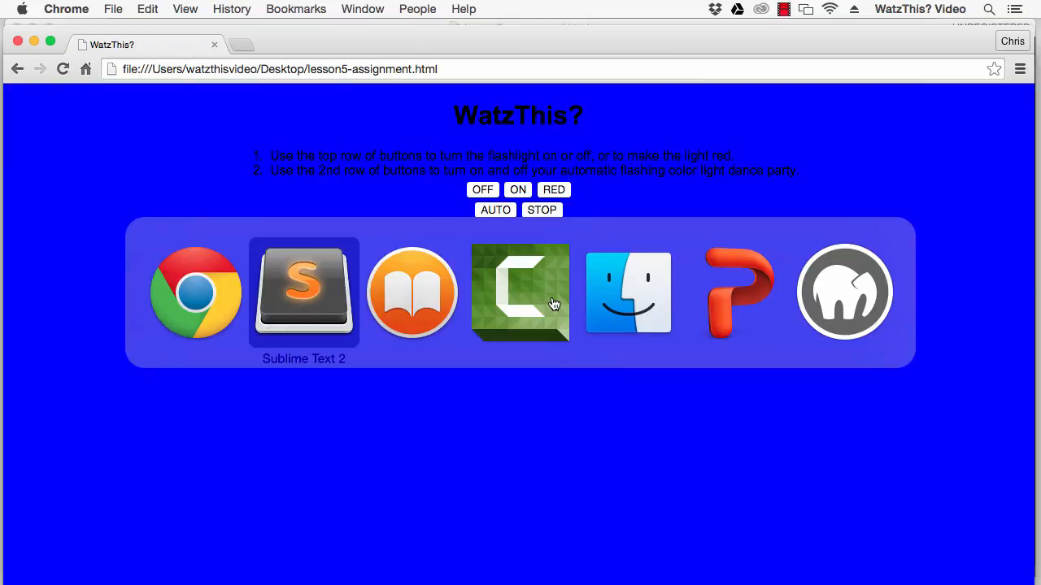
click(302, 293)
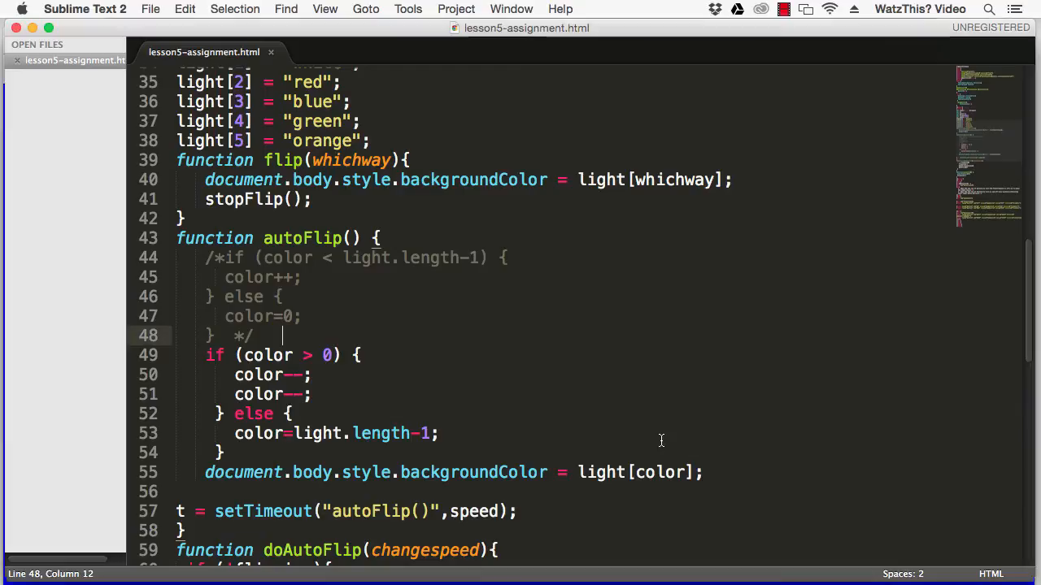
mouse_move(361, 192)
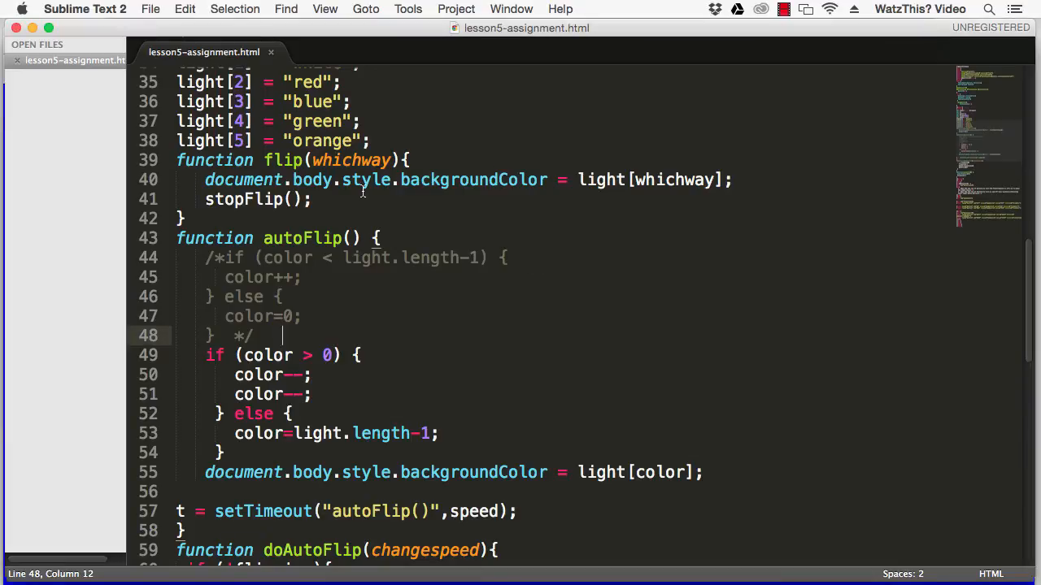
mouse_move(705, 221)
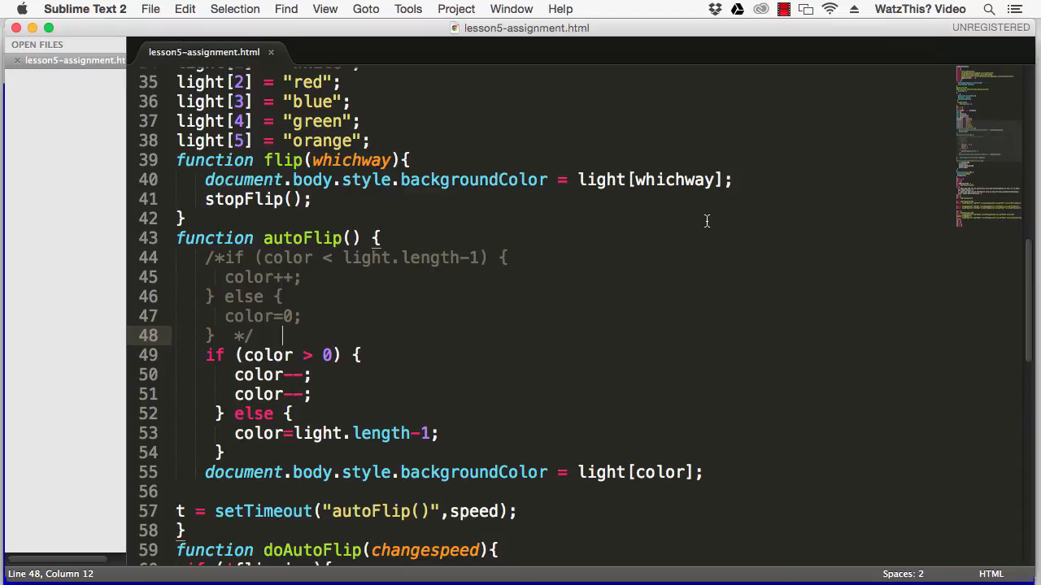
mouse_move(1001, 336)
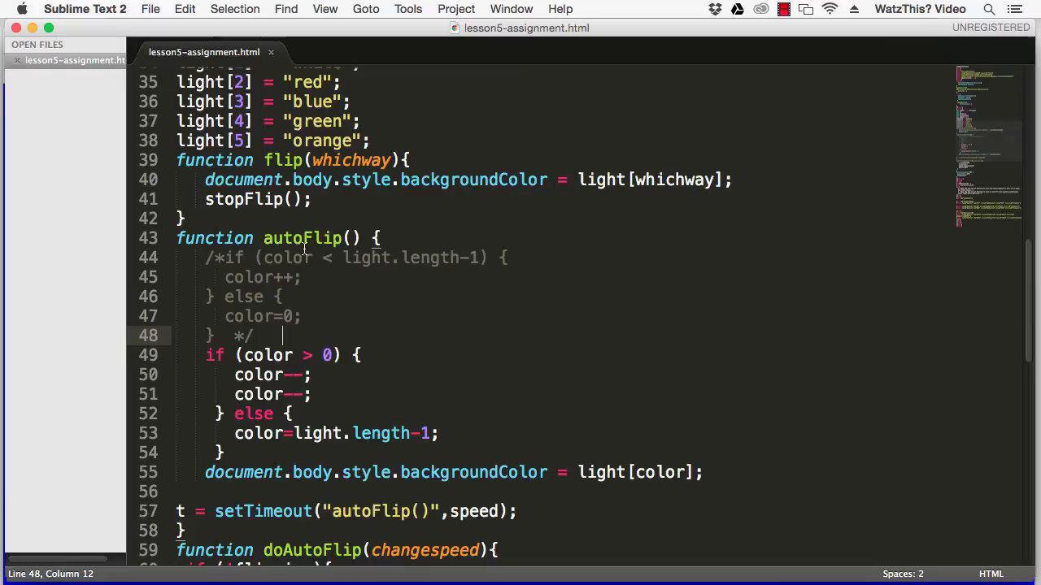
mouse_move(1005, 315)
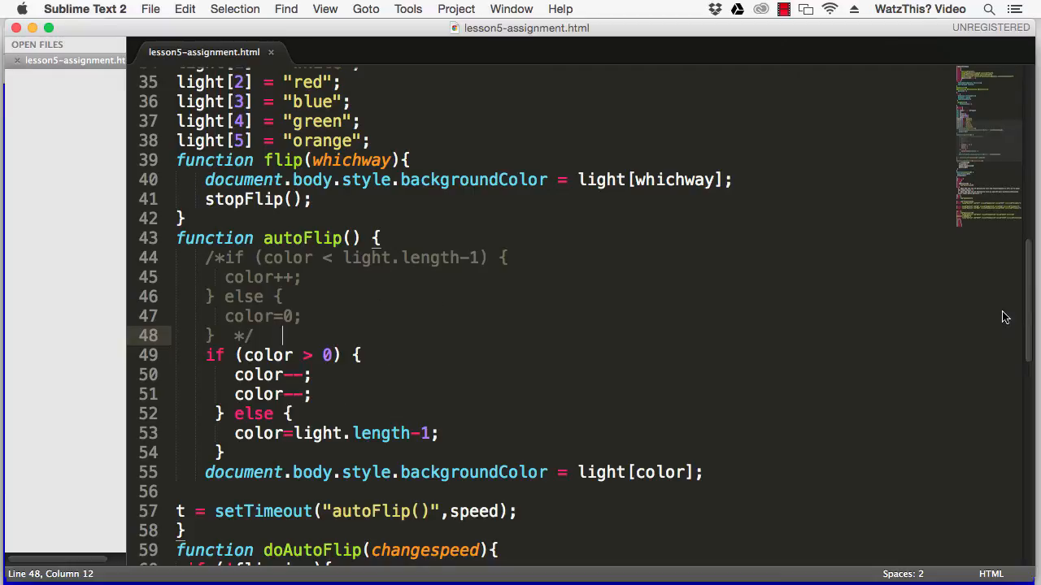
Insert <div id="displayColor"></div> on a new line after the <h1> WatzThis? heading.
scroll(down, 3)
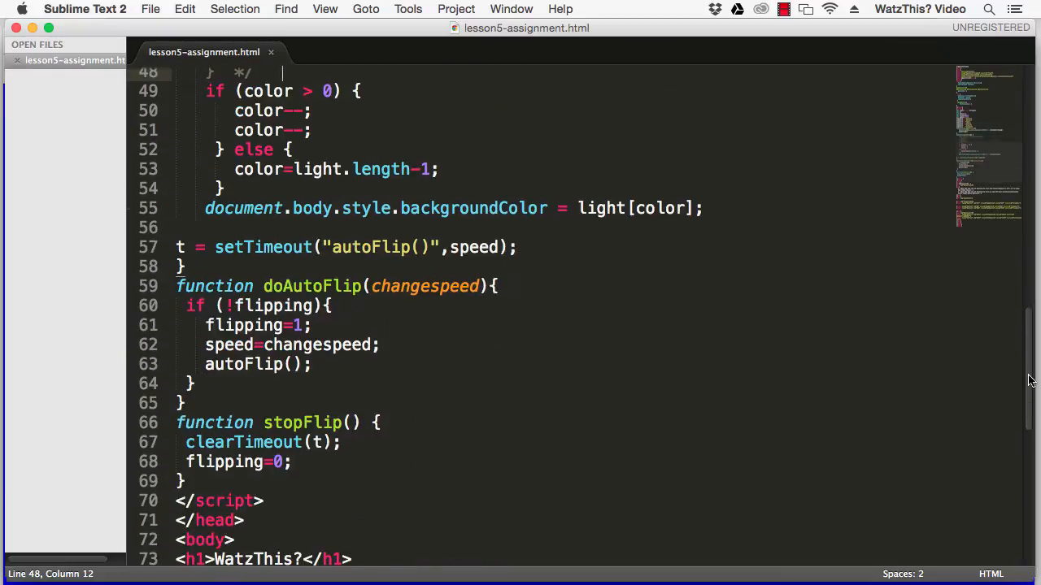
scroll(down, 3)
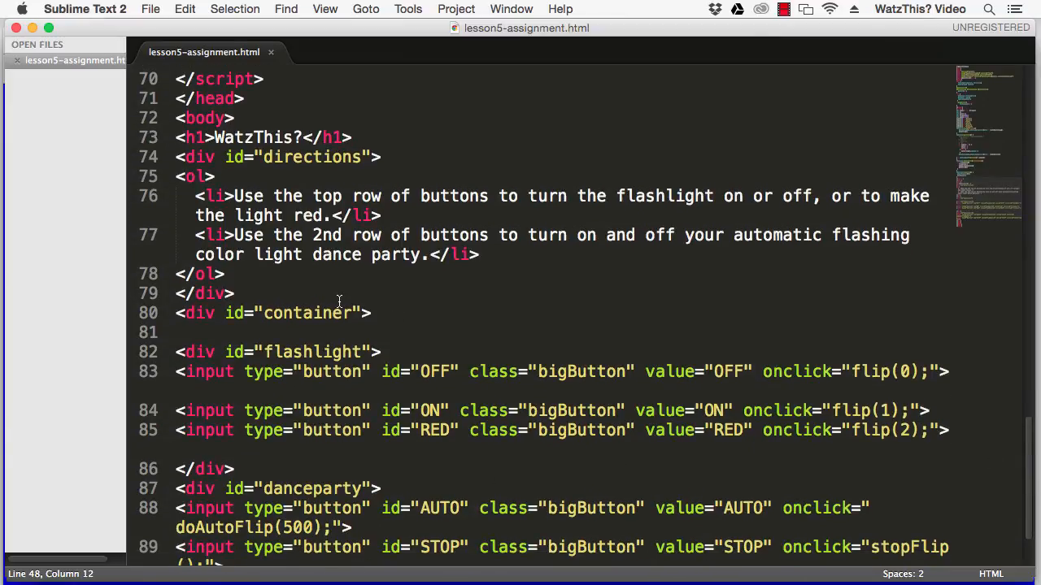
click(352, 136)
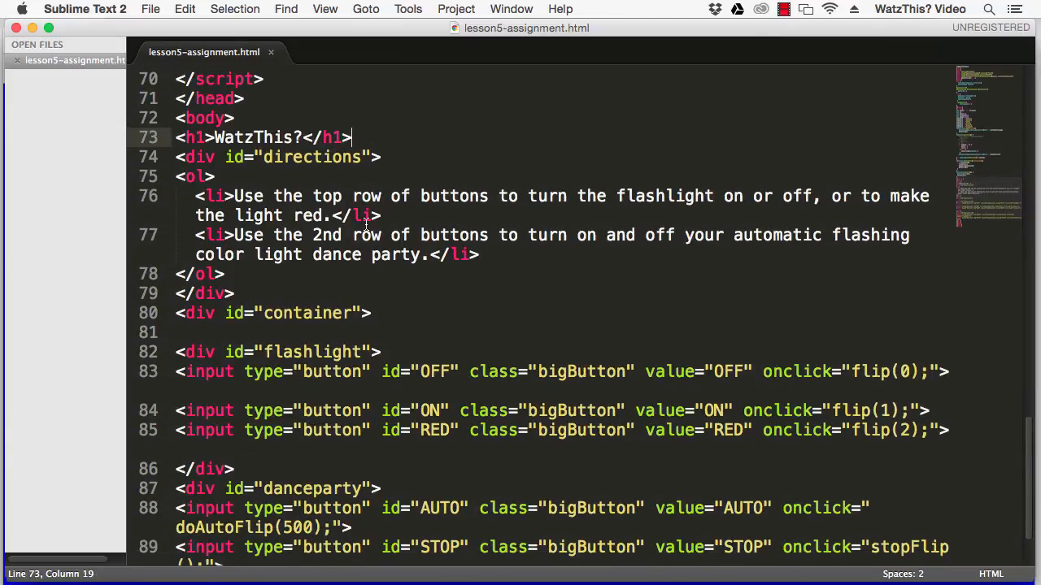
text(<div)
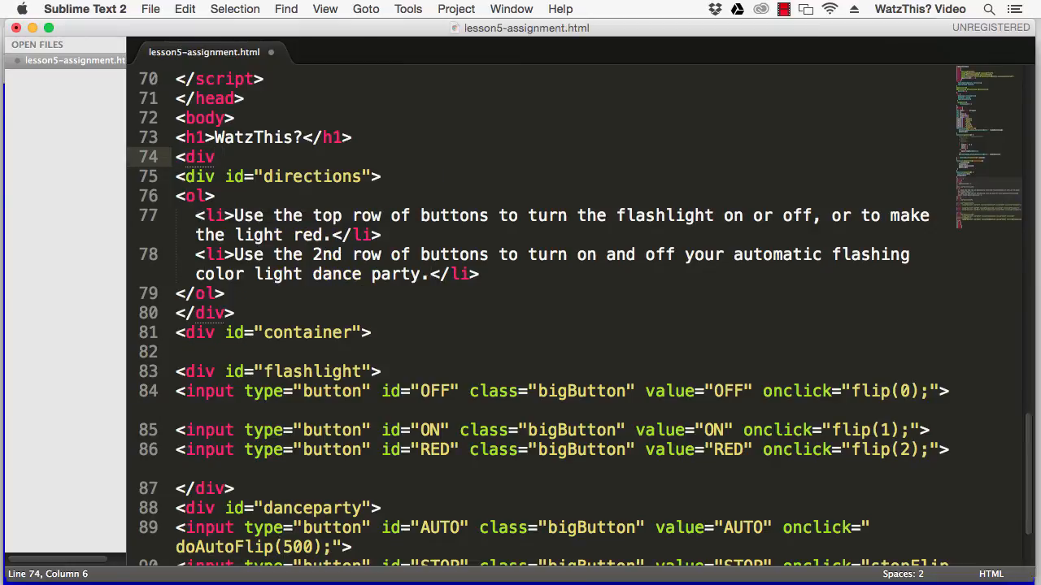
text(id="")
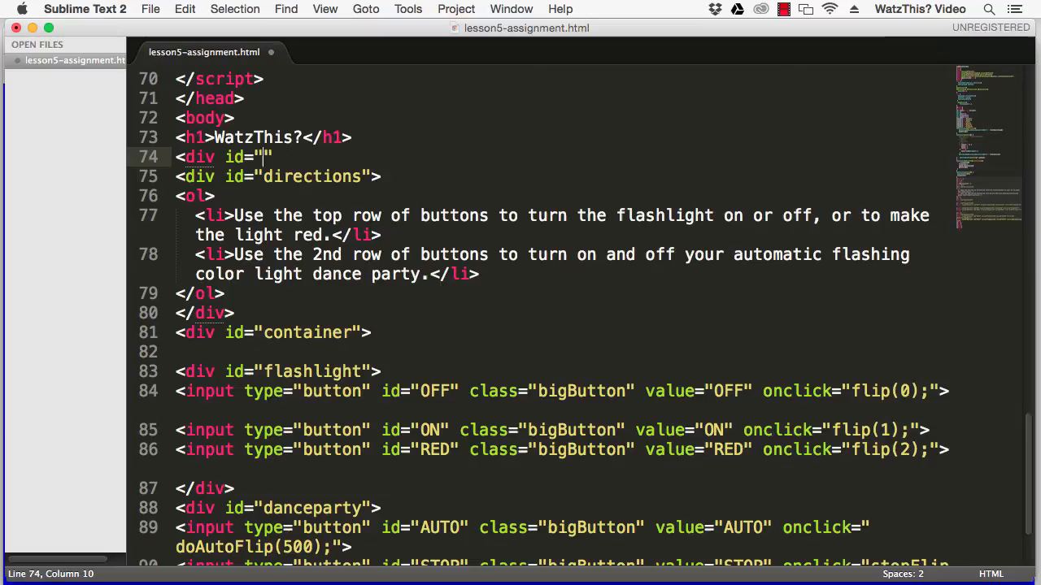
text(display)
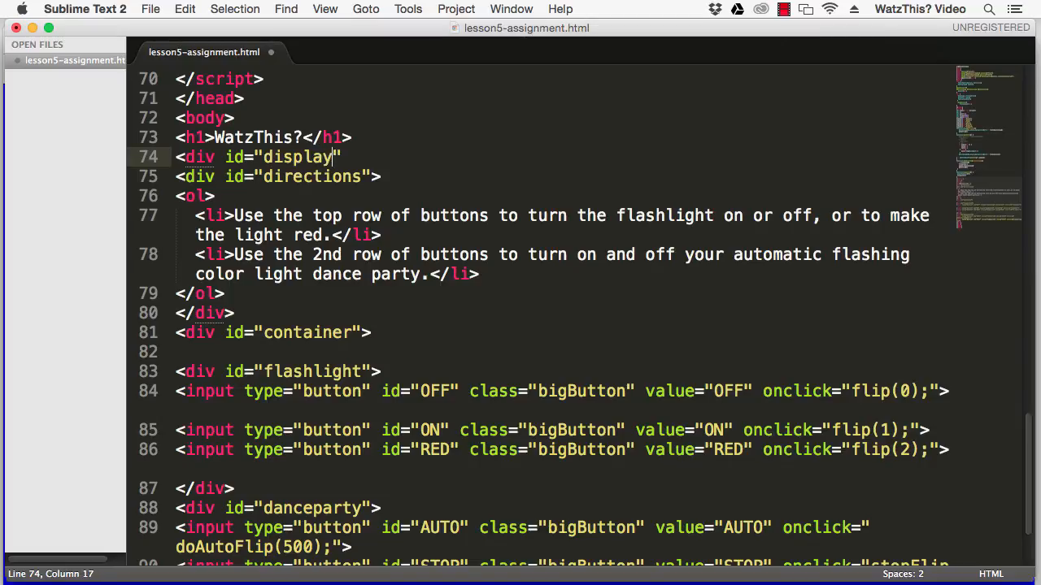
text(Color)
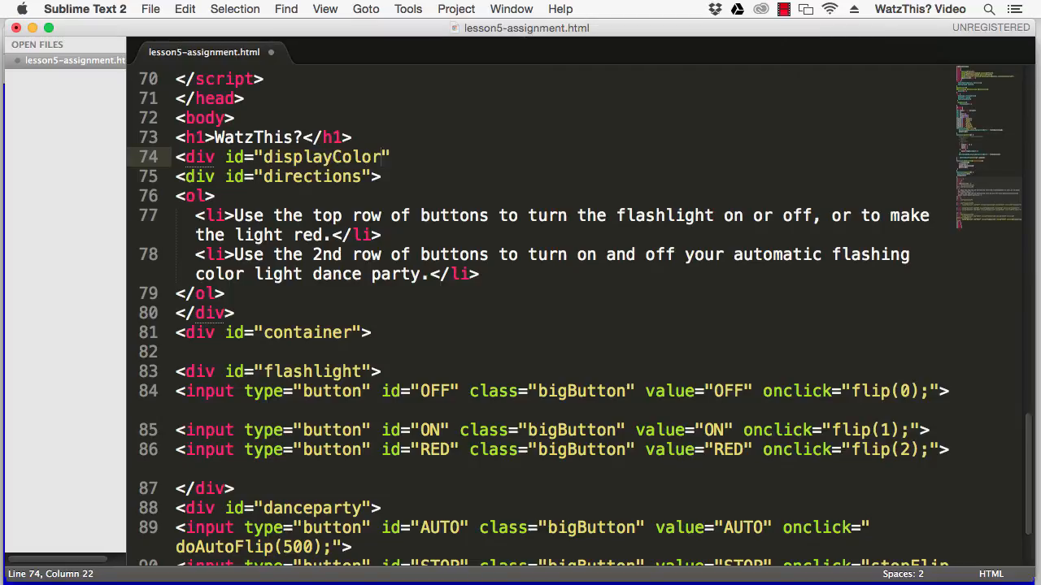
text(></div>)
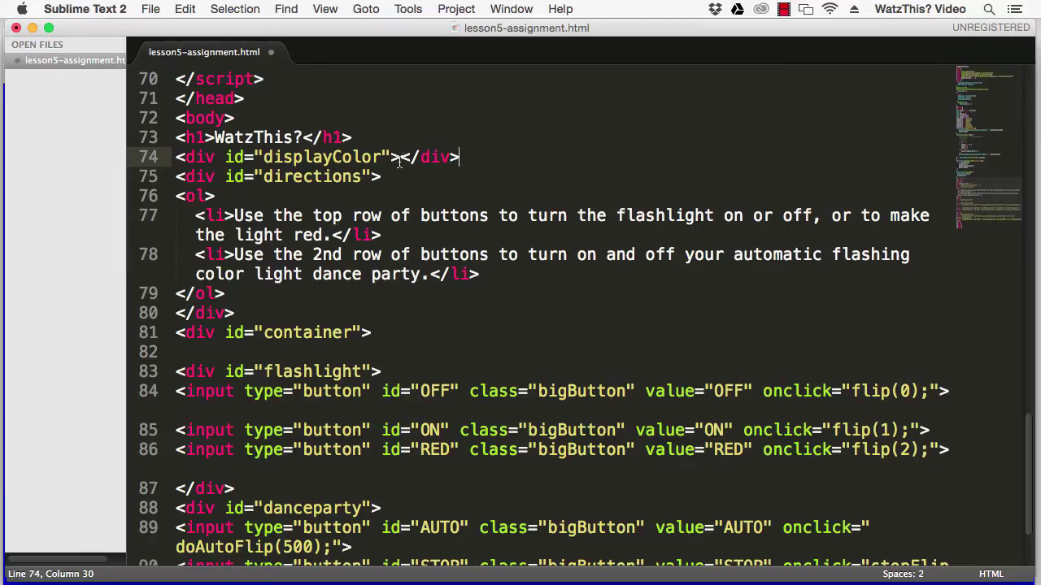
click(306, 156)
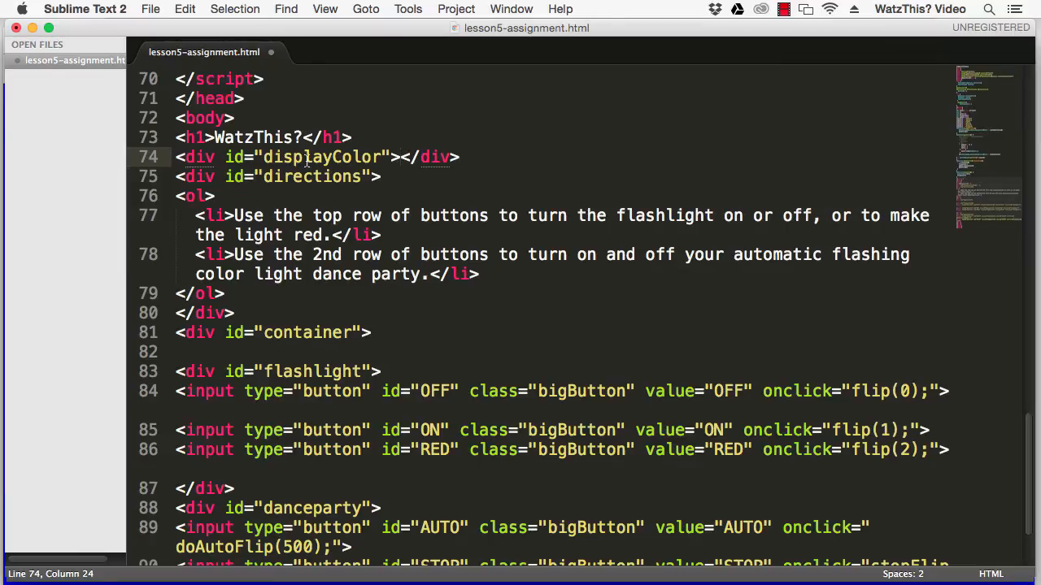
click(368, 156)
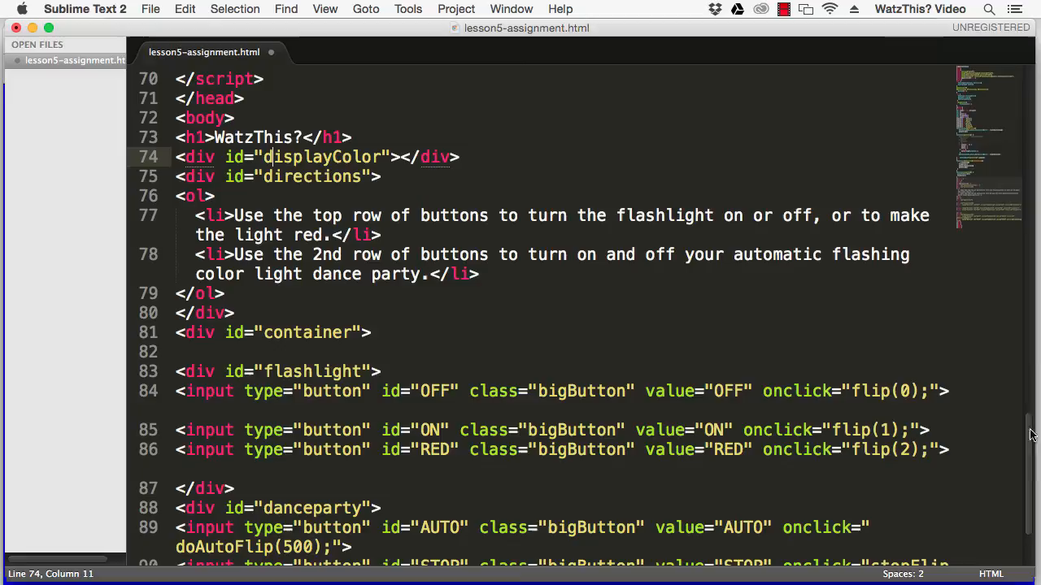
Add document.getElementById("mytext").innerHTML = "Some other text."; to the flip function.
scroll(up, 3)
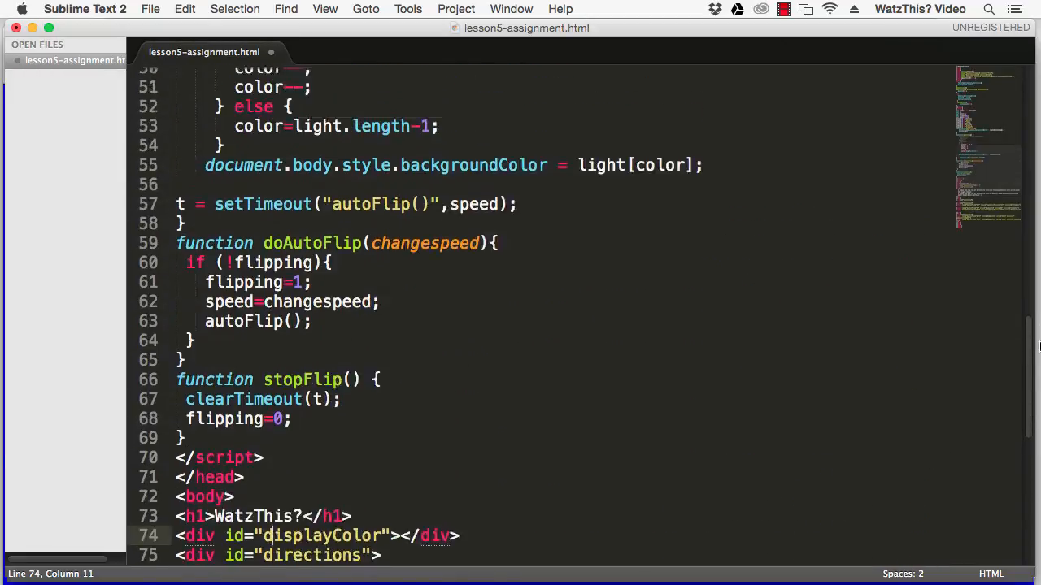
scroll(up, 3)
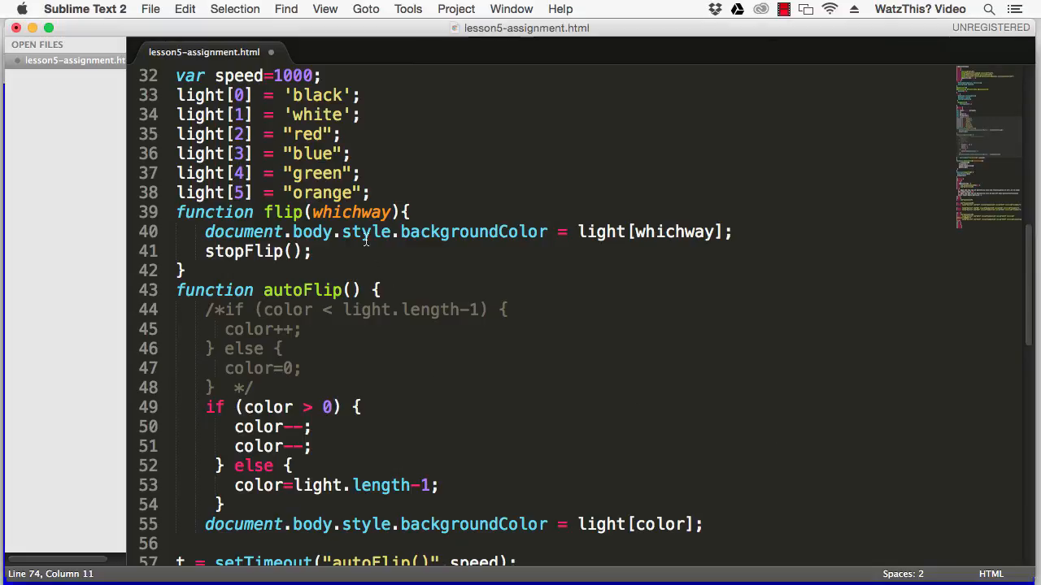
text(document.getElementById("mytext").innerHTML = "Some other text.";)
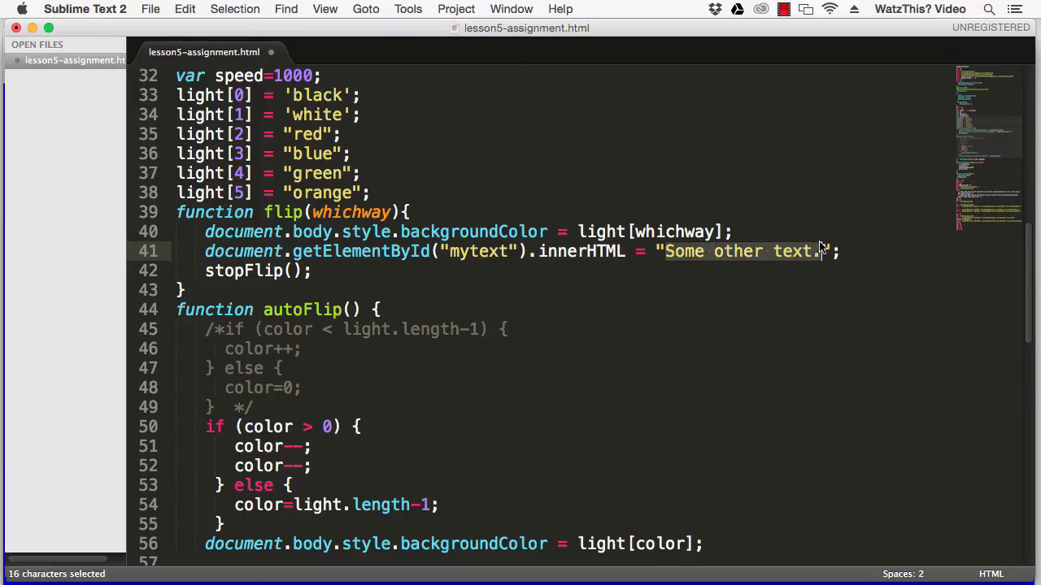
mouse_move(530, 286)
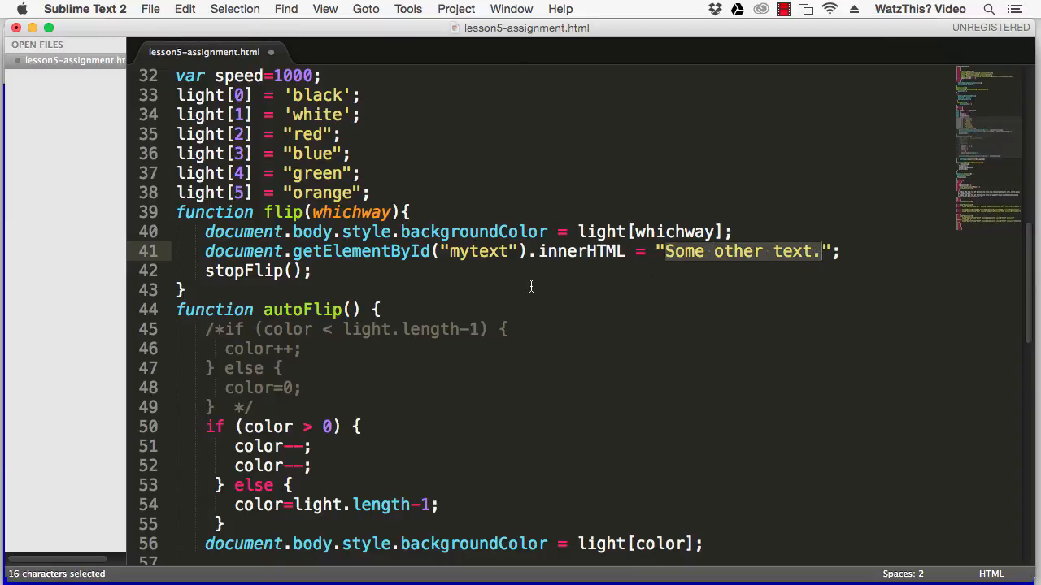
Select the mytext id on line 41 and start replacing it with the displayColor id.
double_click(478, 251)
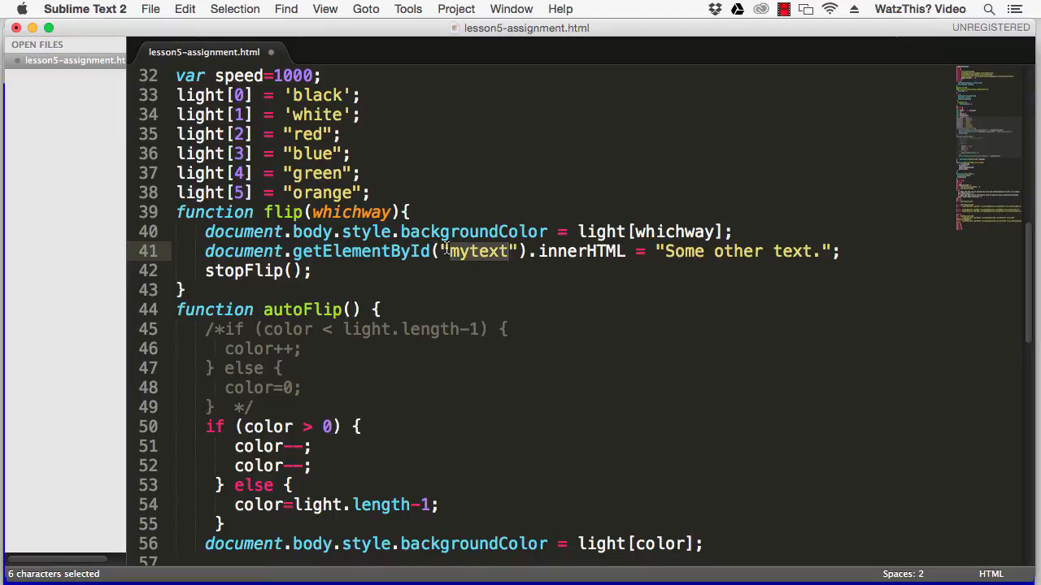
click(687, 250)
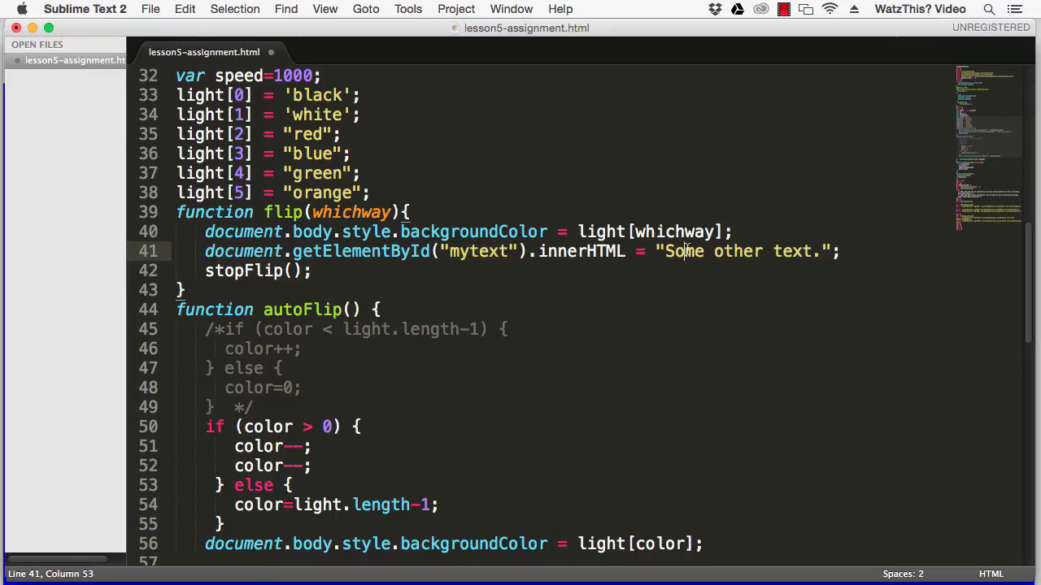
double_click(478, 250)
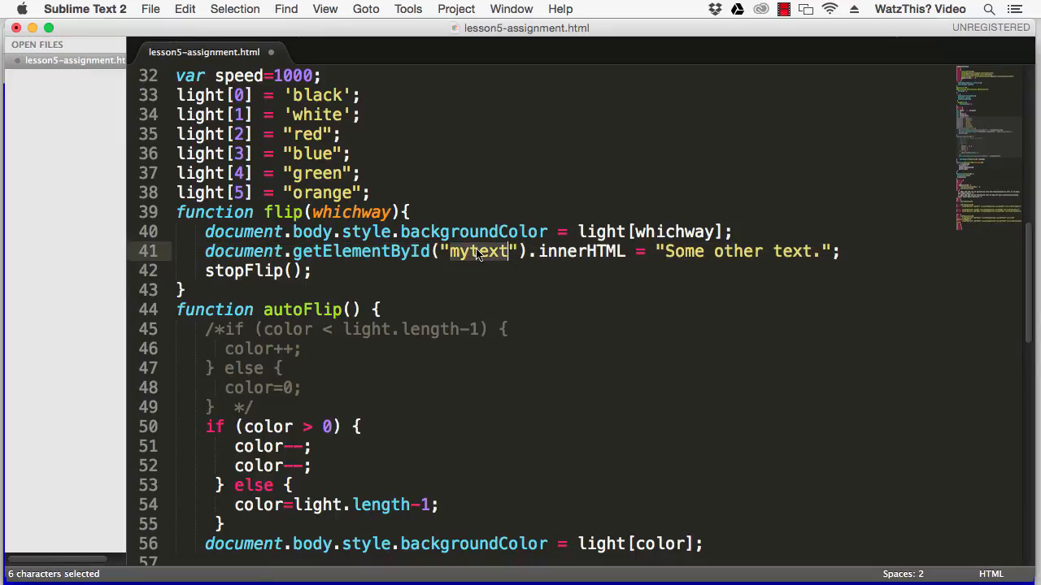
scroll(down, 3)
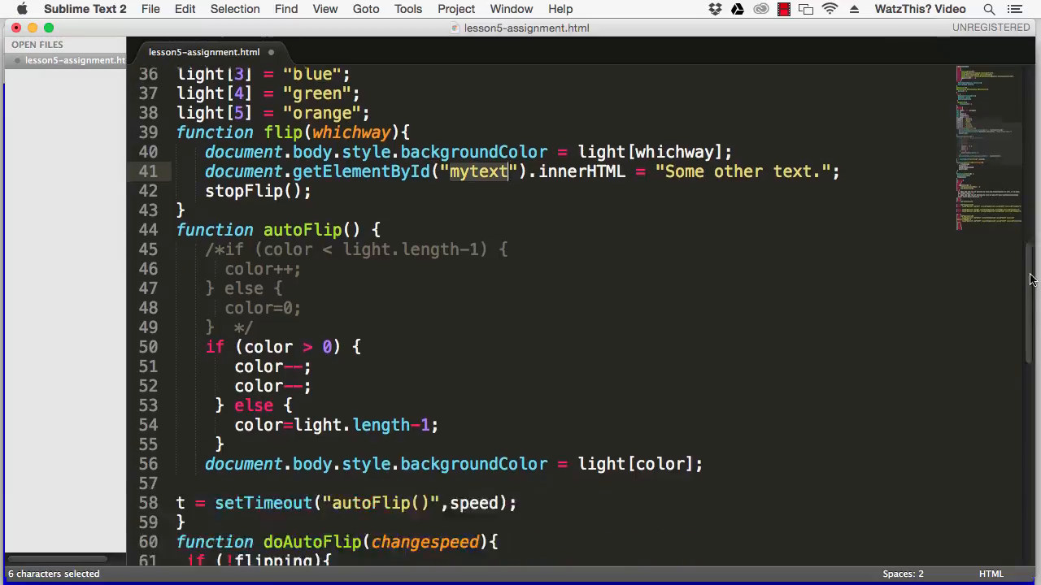
scroll(up, 3)
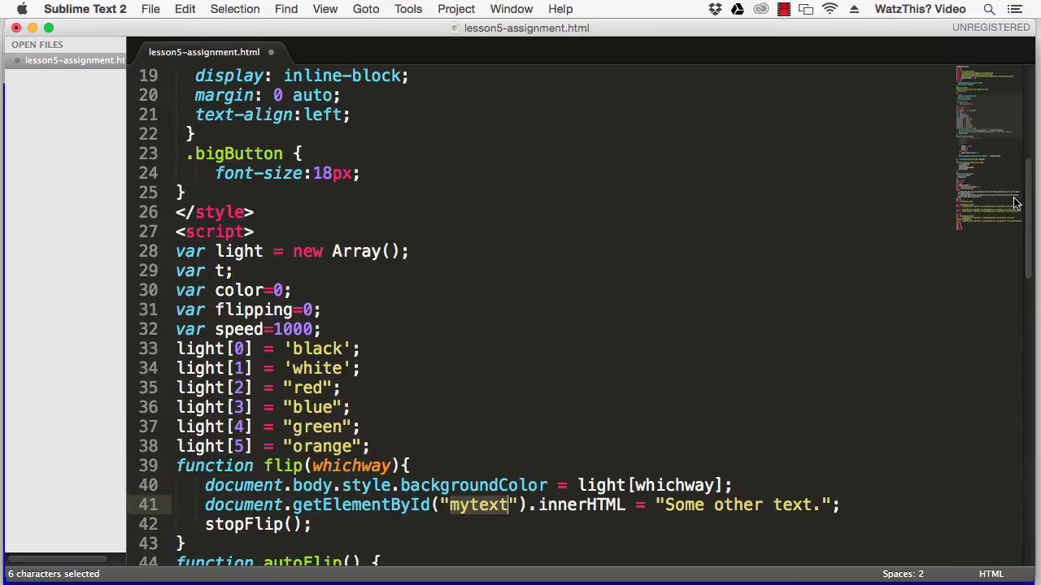
text(disp)
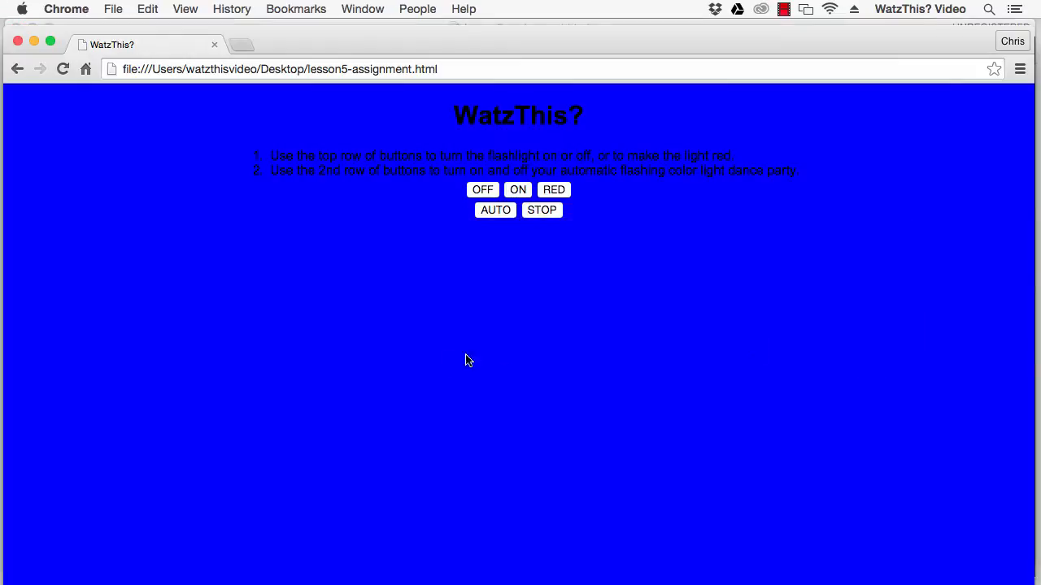
Turn the light white with the ON button so "Some other text." appears above the instructions.
click(481, 188)
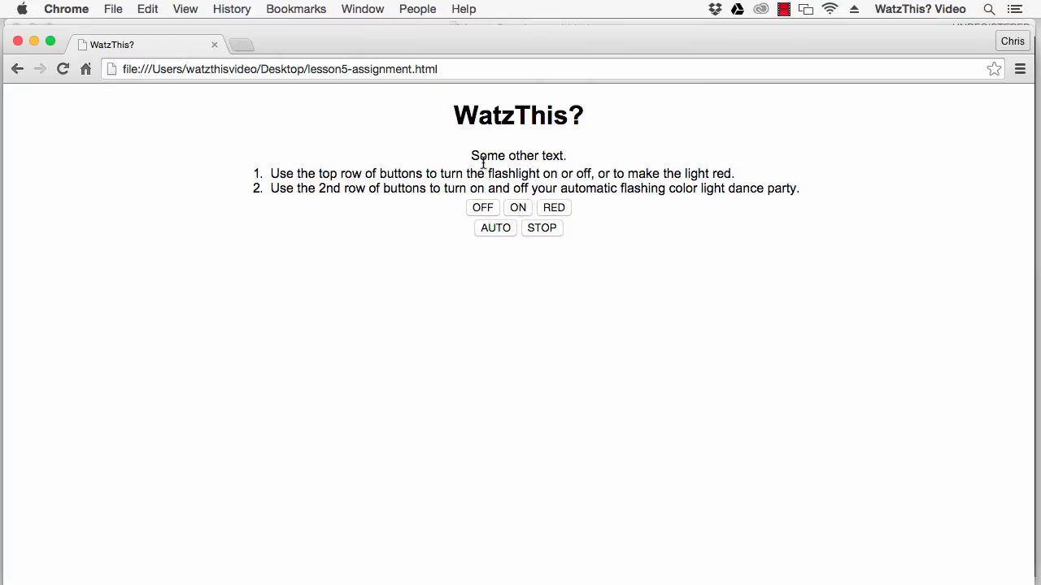
mouse_move(556, 159)
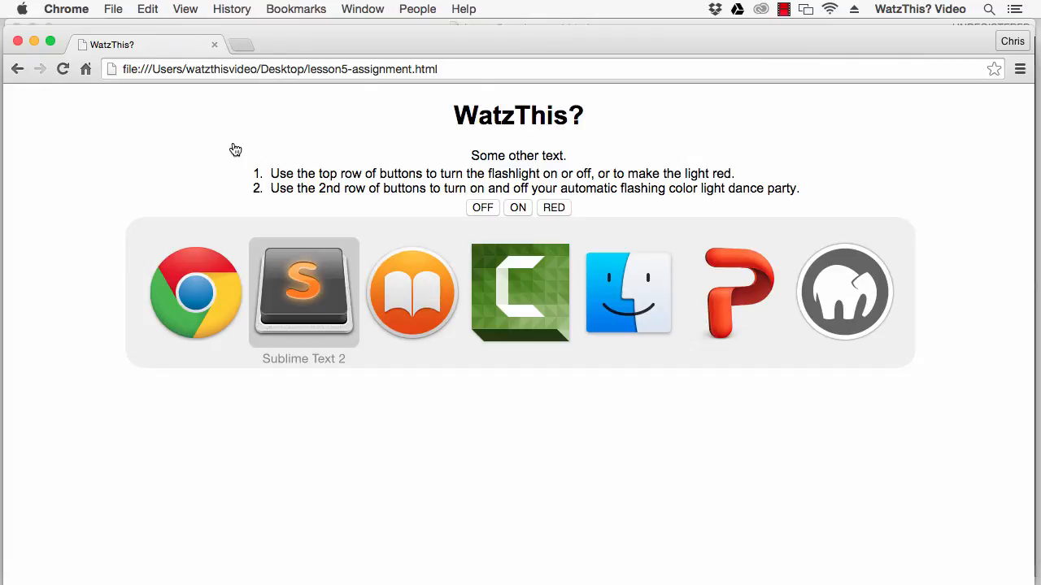
Copy light[whichway] from line 40 into flip's message in place of "Some other text." and save.
click(303, 291)
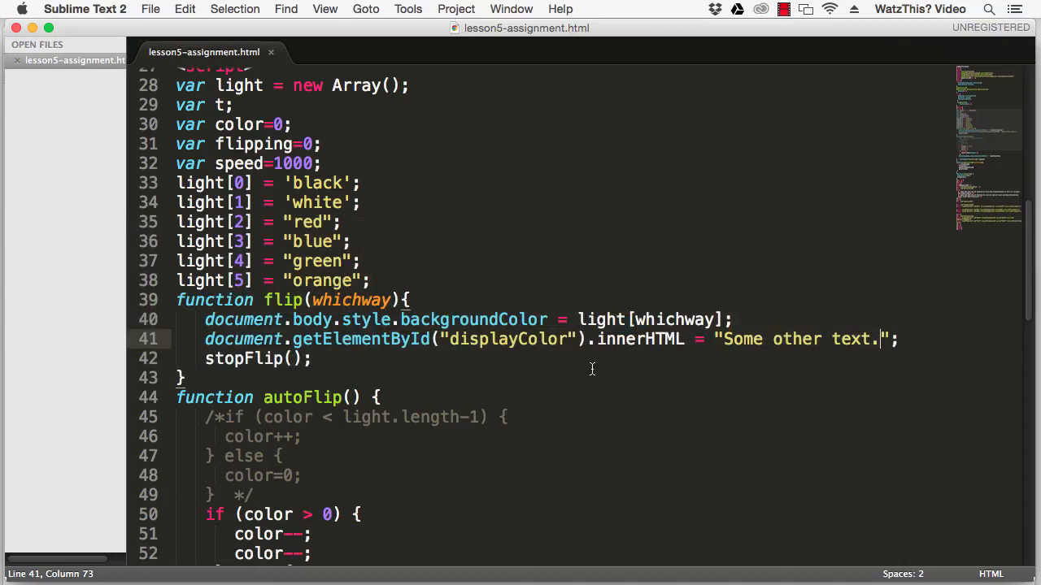
click(579, 319)
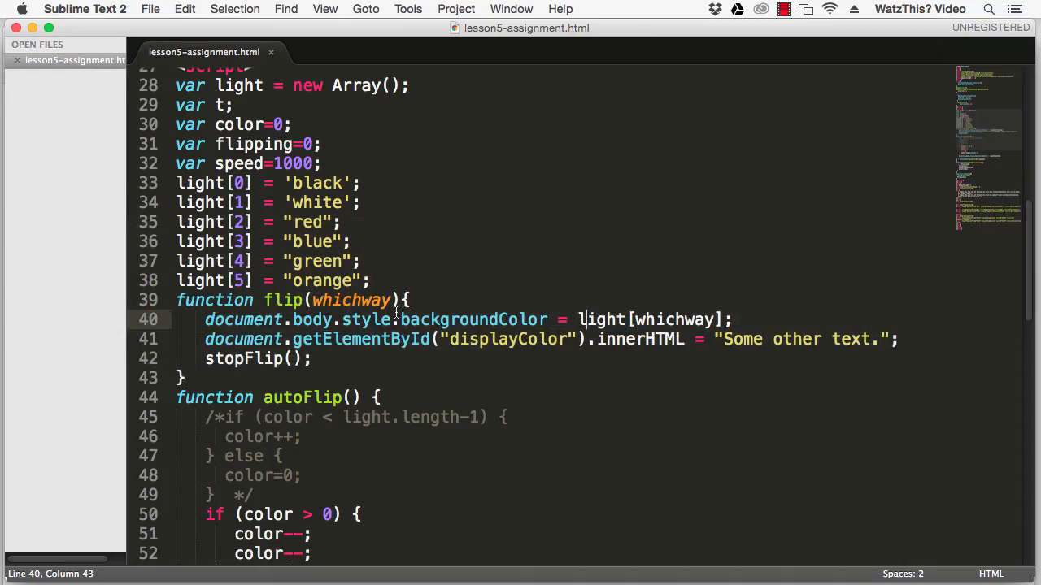
double_click(602, 319)
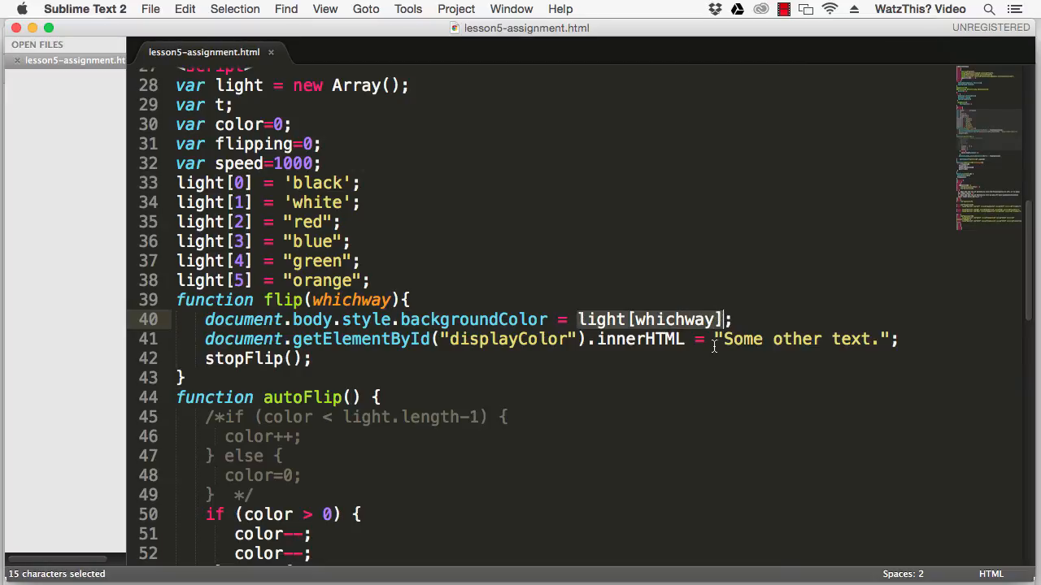
key(cmd+c)
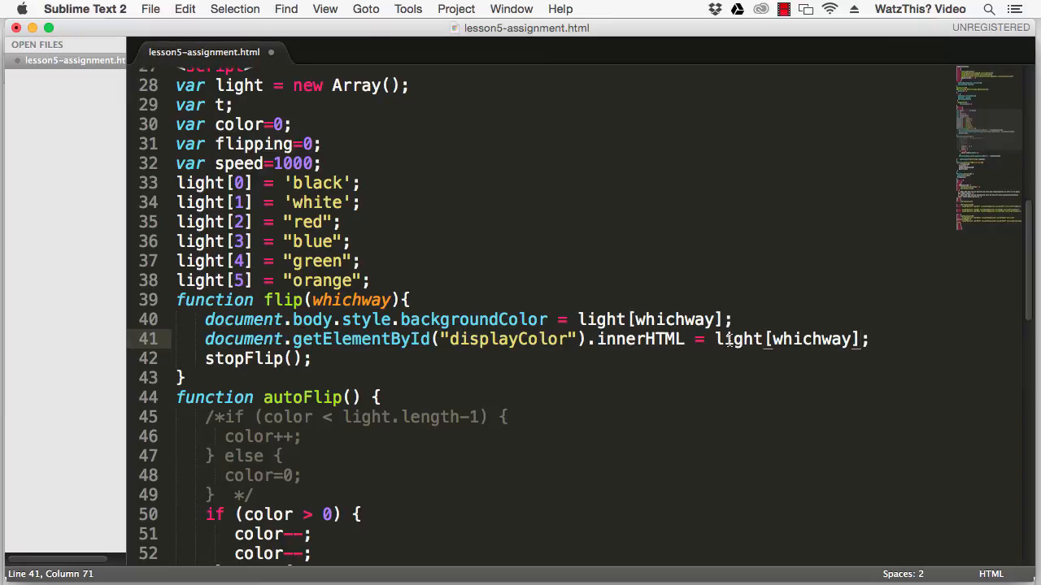
click(706, 359)
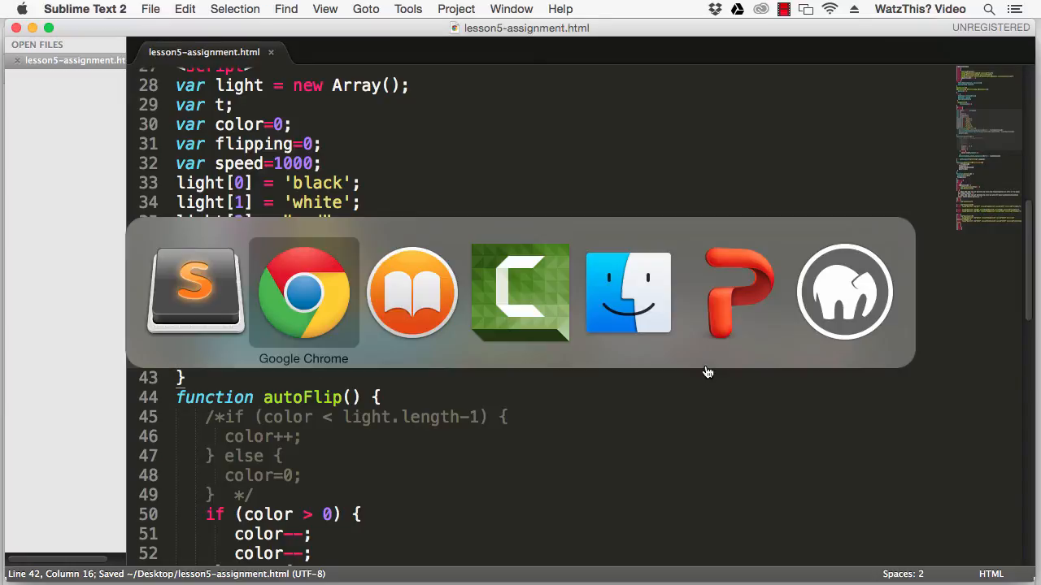
Reload the page and turn the light ON to see the label read 'white'.
click(303, 292)
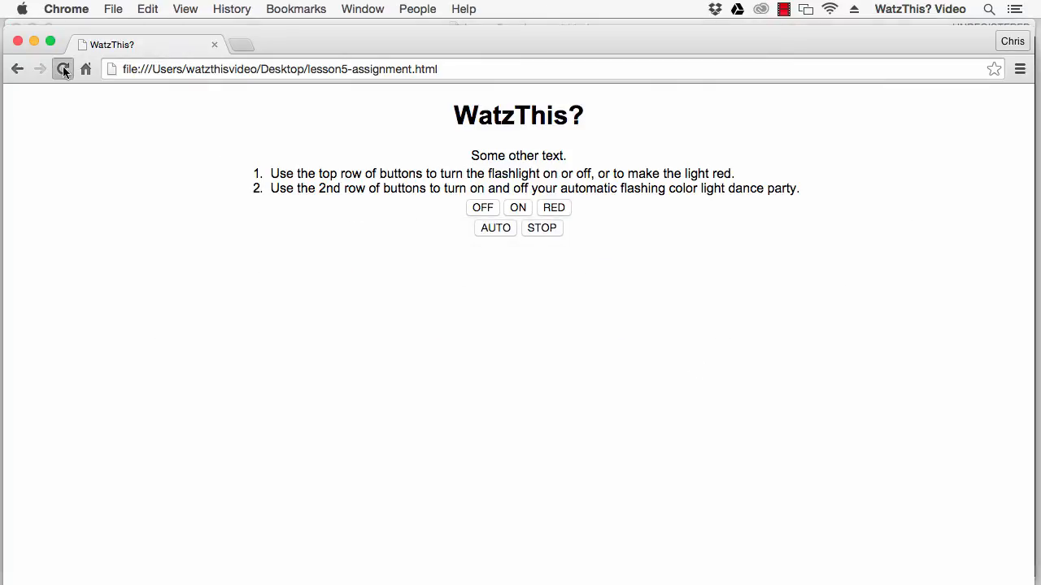
click(61, 69)
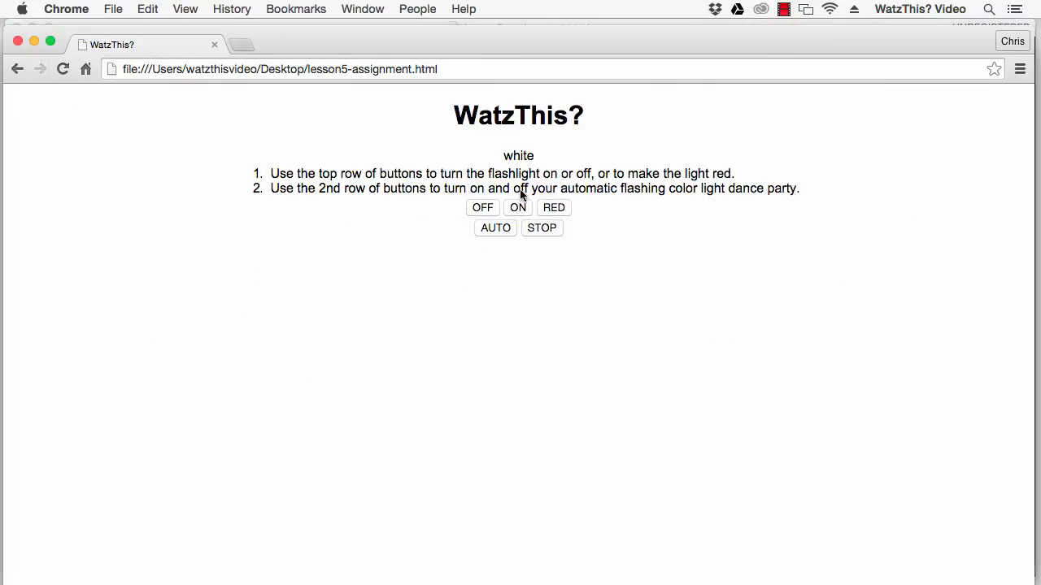
mouse_move(512, 167)
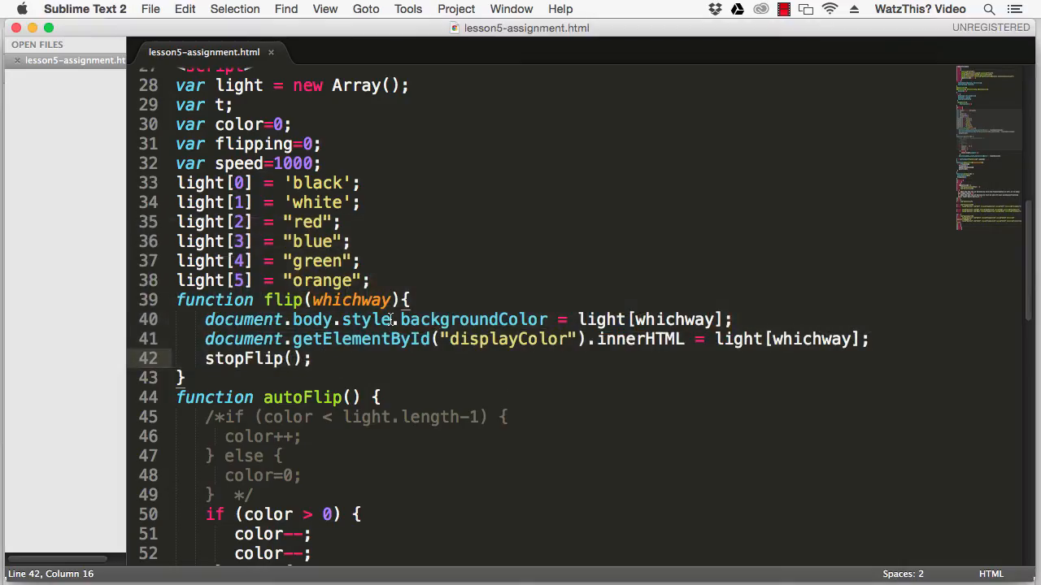
Add the displayColor innerHTML = light[color] line inside autoFlip and save the file.
click(756, 340)
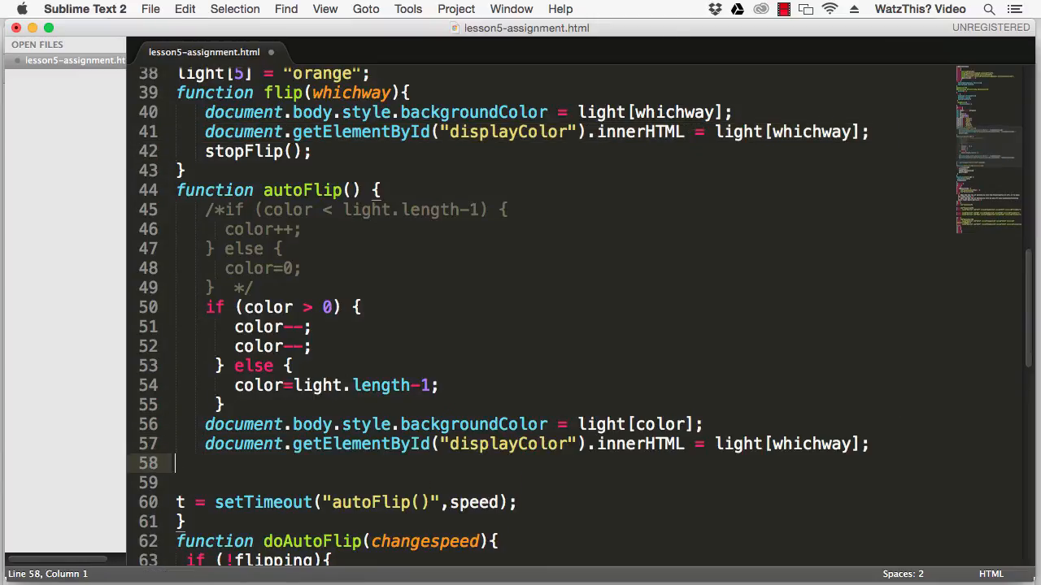
click(605, 422)
text(olor)
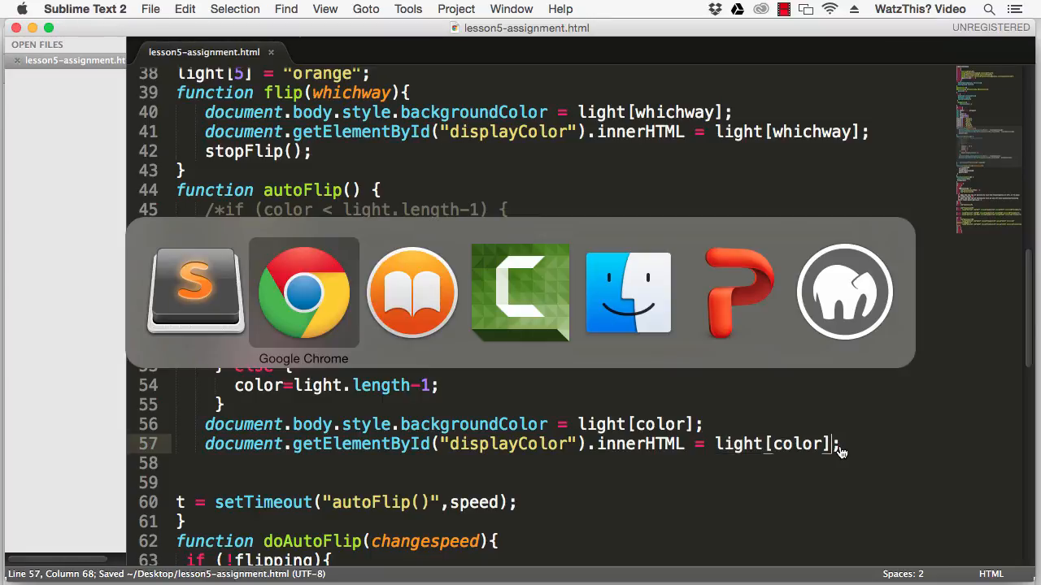
Return to the test page and turn the light OFF, making the background black.
click(303, 291)
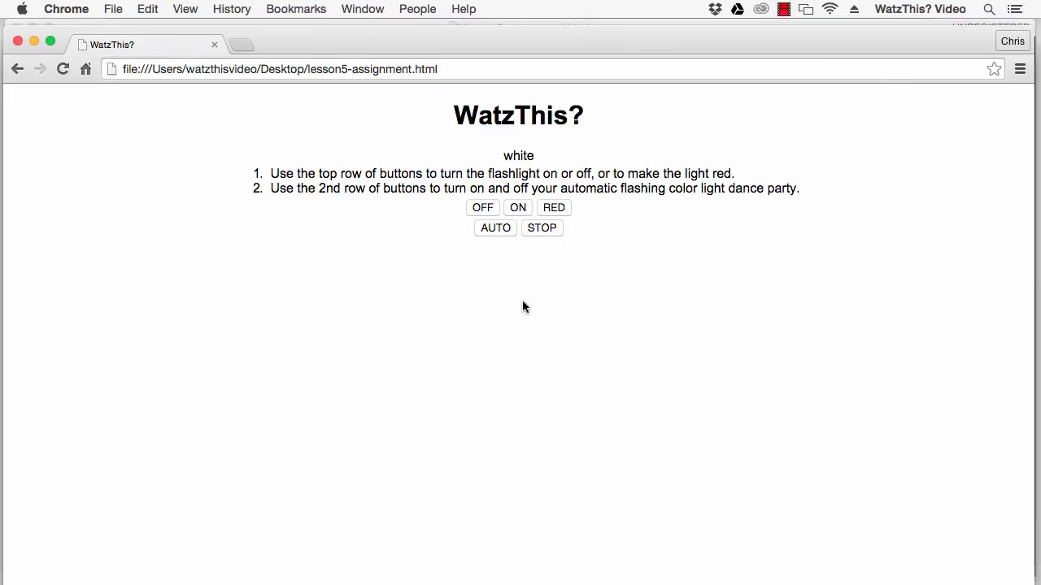
mouse_move(512, 167)
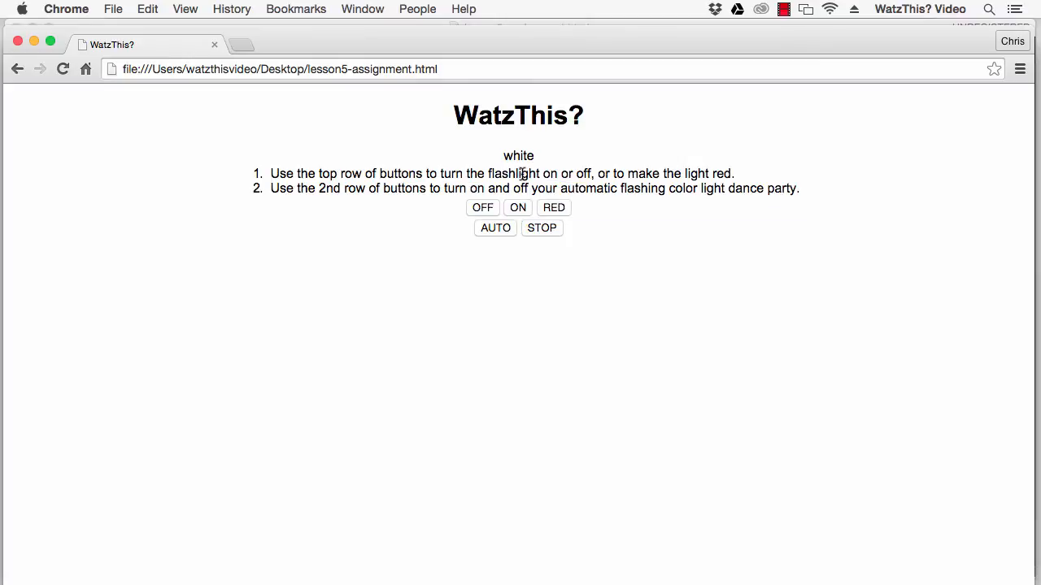
mouse_move(527, 169)
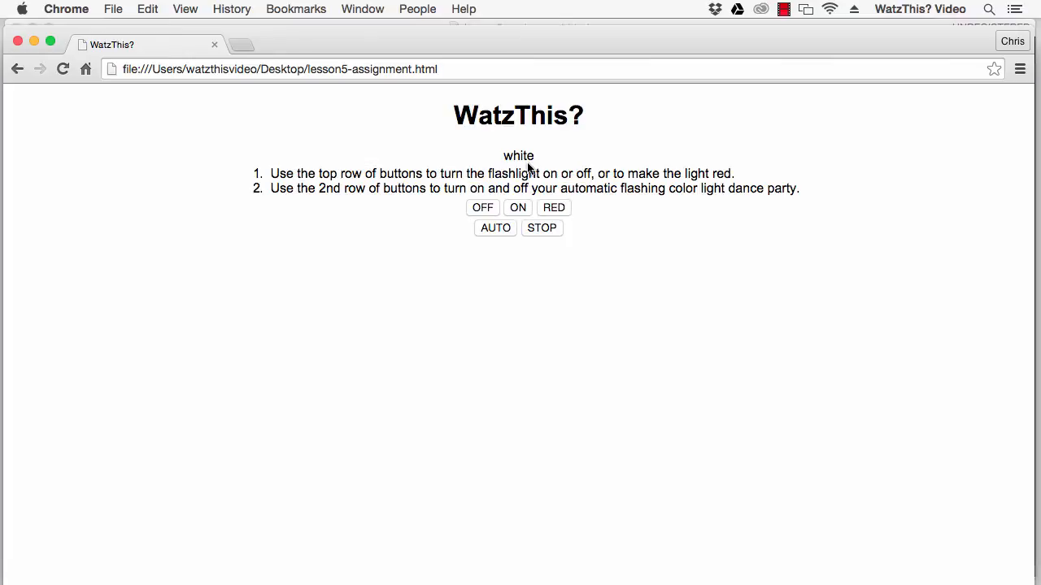
mouse_move(518, 201)
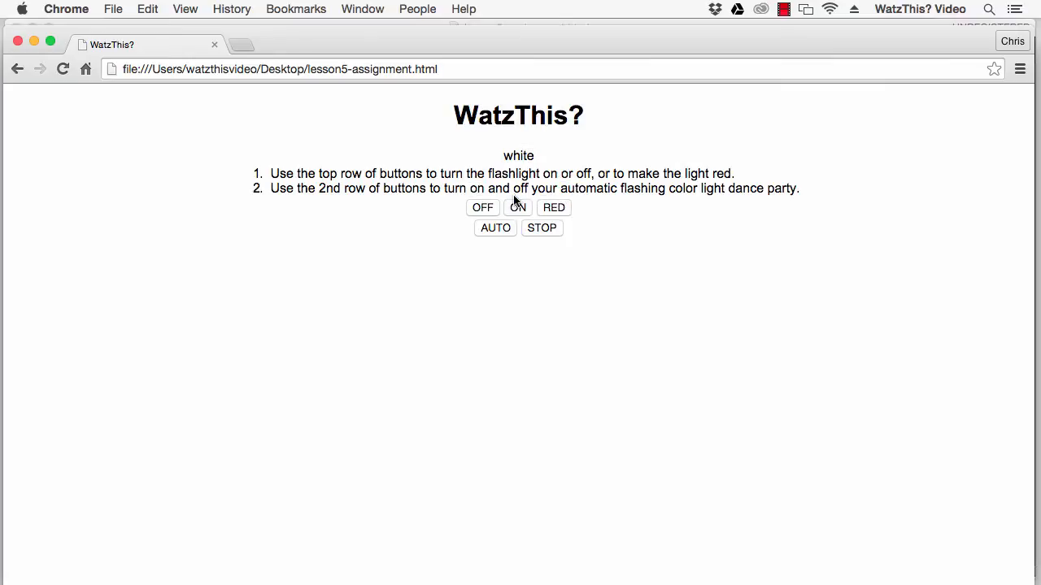
click(481, 208)
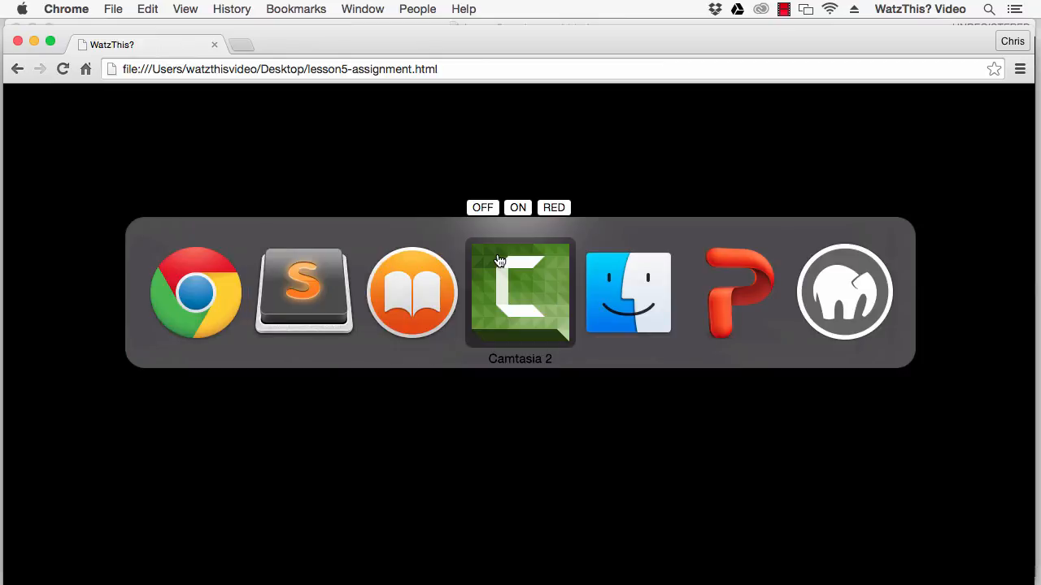
Change autoFlip's 'if (color > 0)' to compare against 1 and save.
click(303, 291)
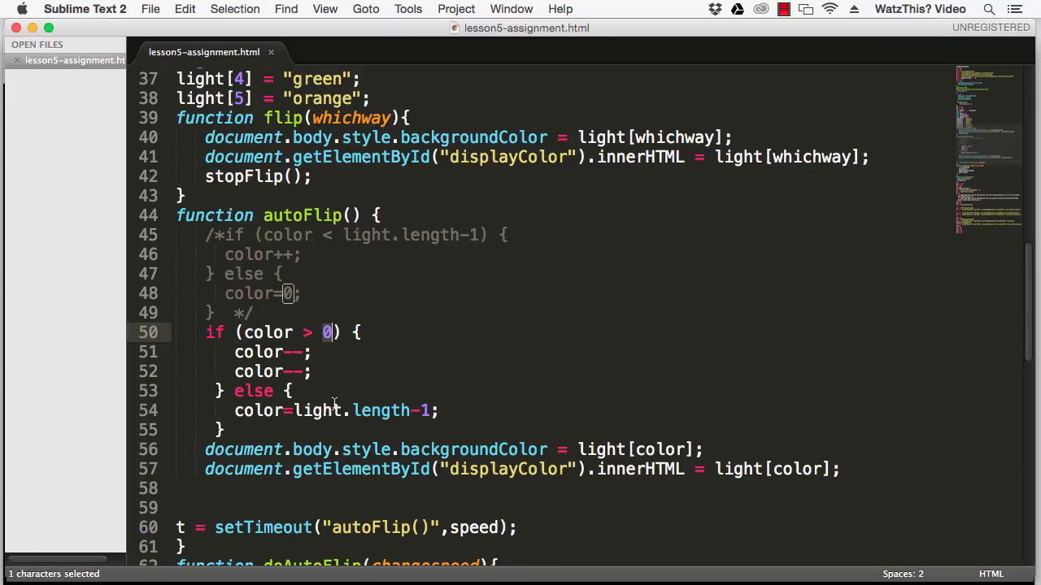
text(1)
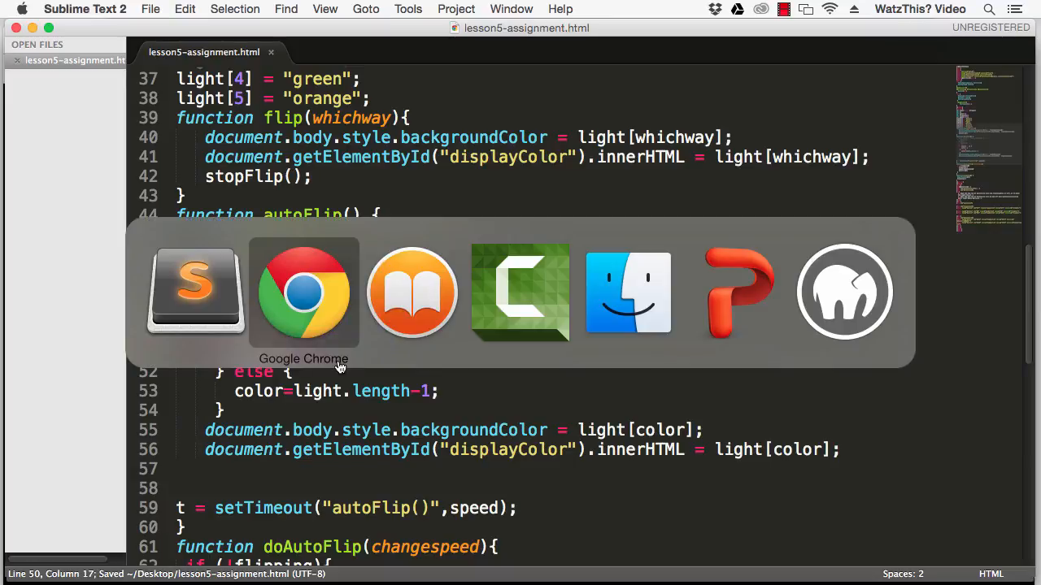
Start AUTO flashing and watch the label name orange then red.
click(303, 293)
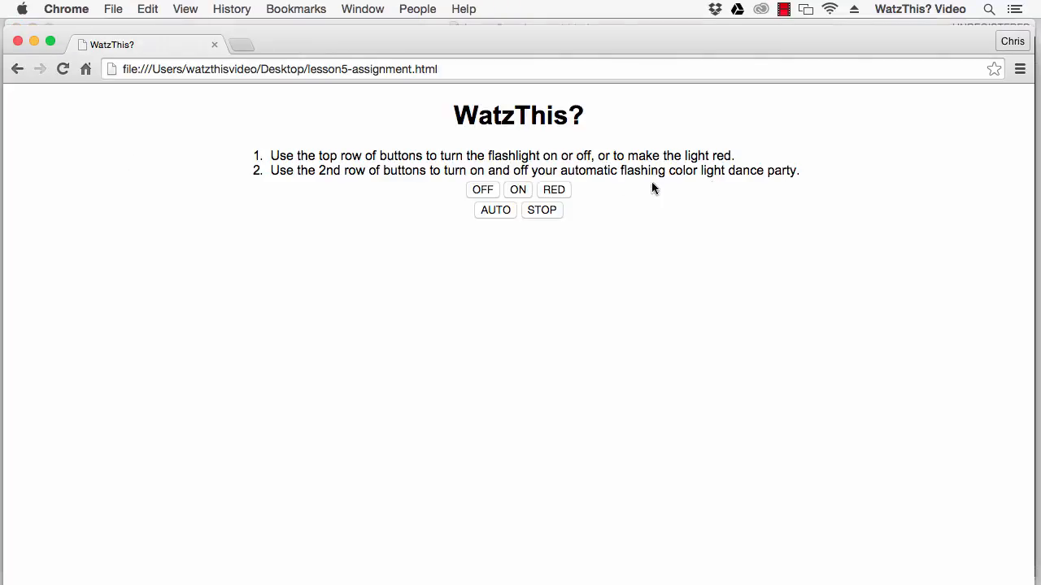
click(517, 208)
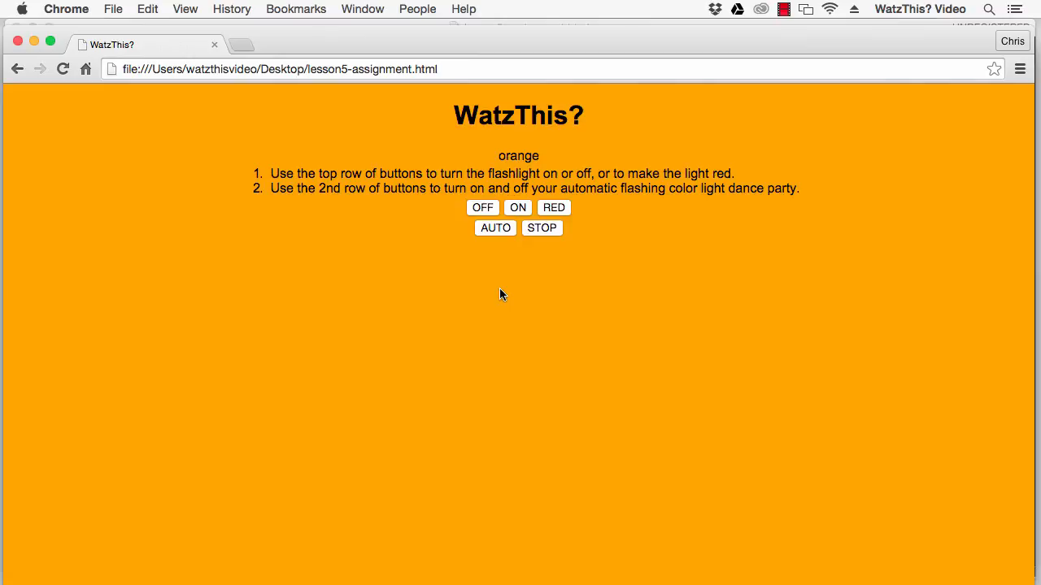
click(553, 208)
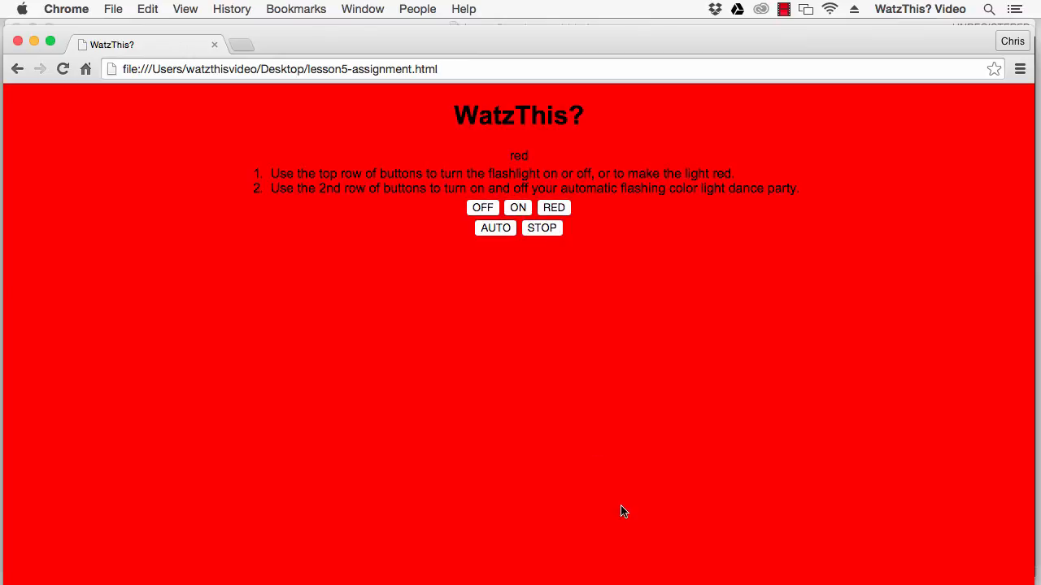